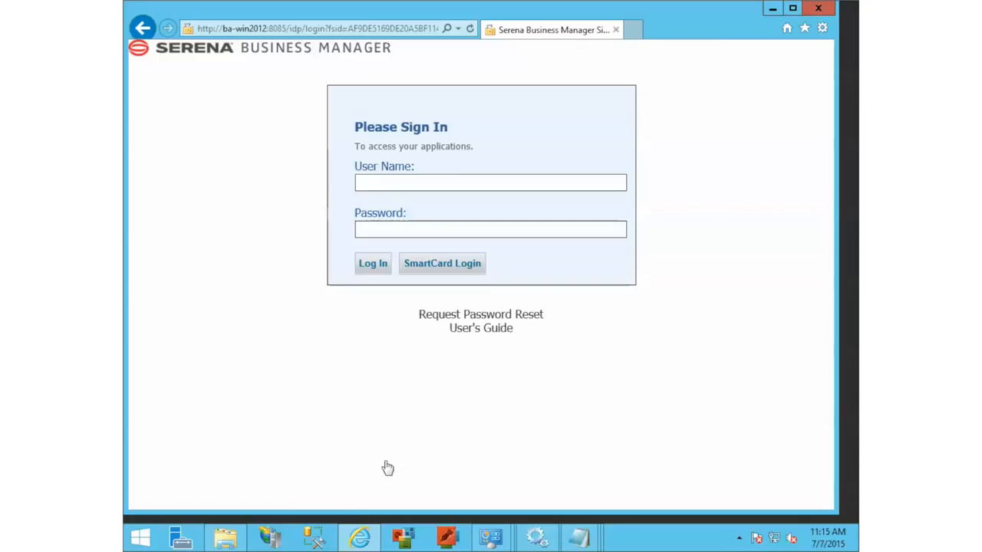
mouse_move(512, 448)
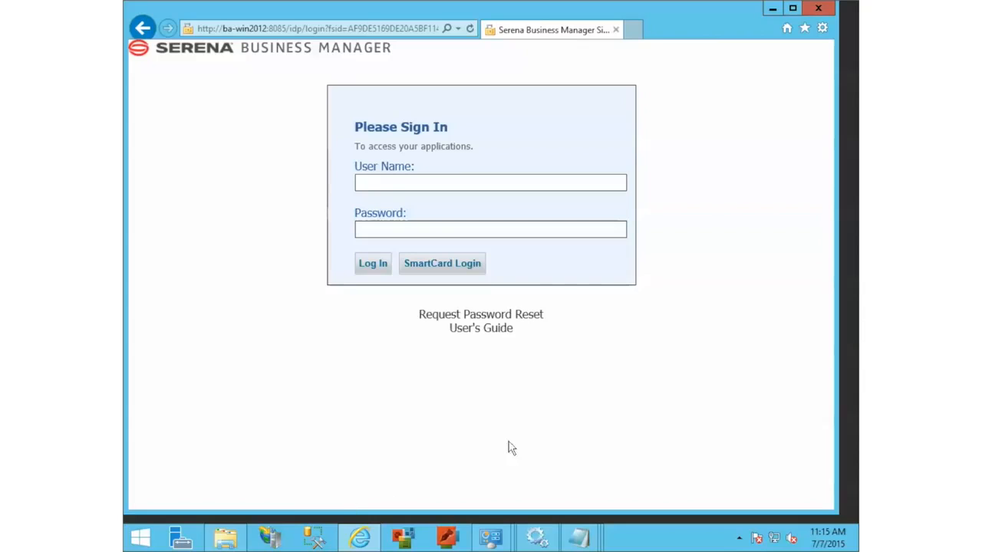
mouse_move(442, 263)
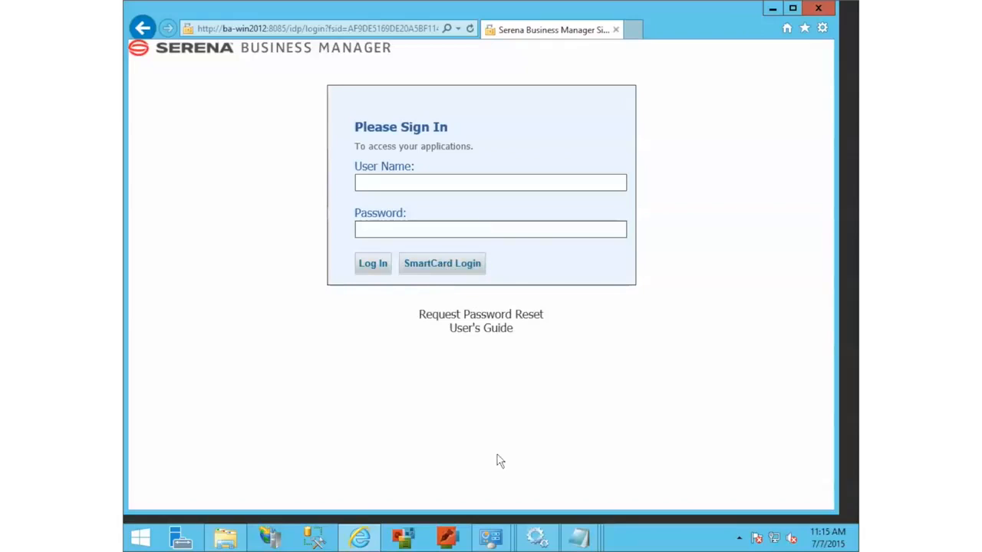
Log in to Serena Business Manager as admin with its password
left_click(490, 182)
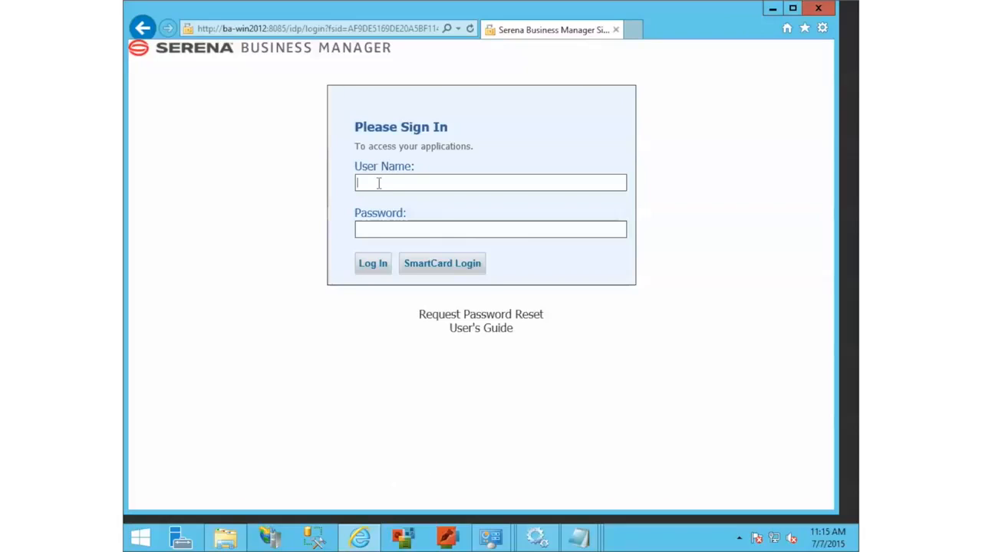
type("a")
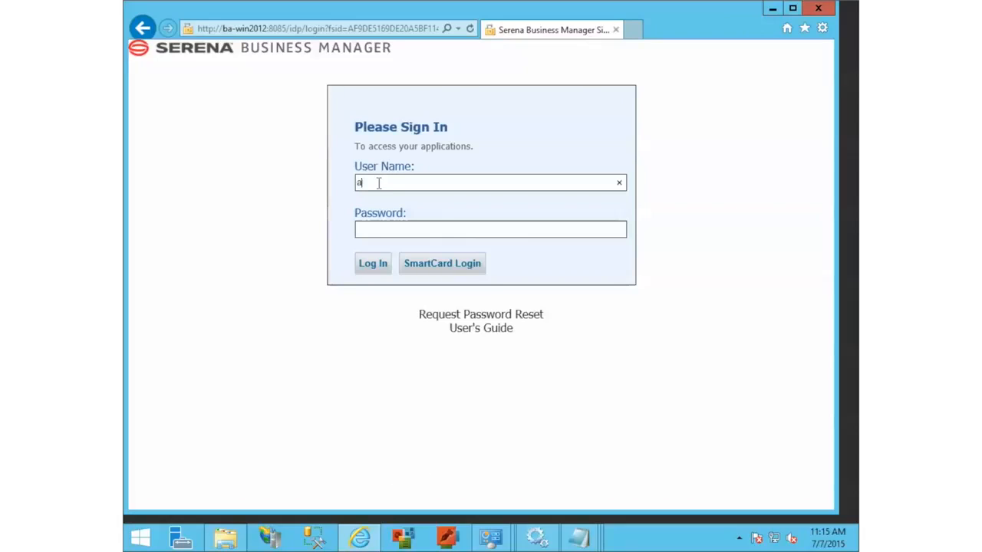
type("dmin")
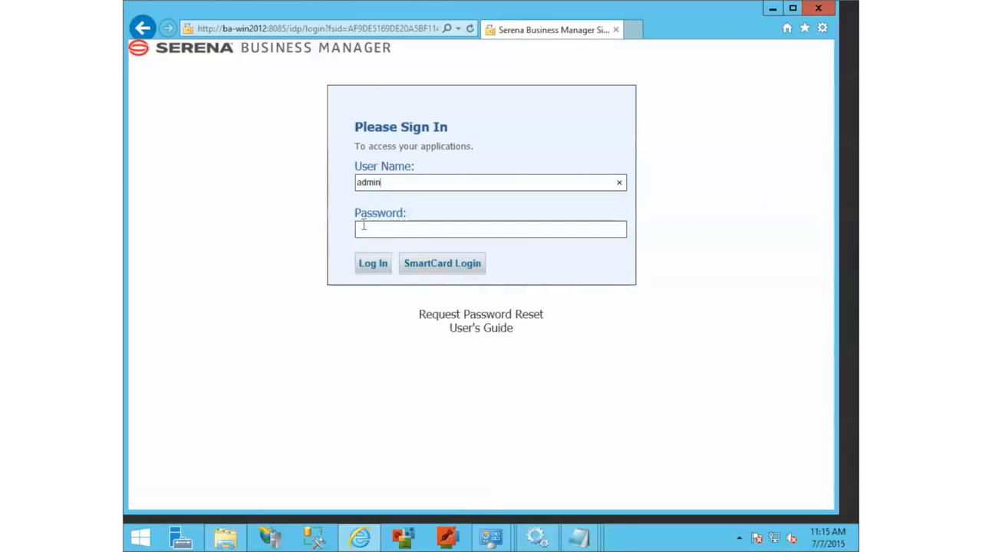
left_click(373, 263)
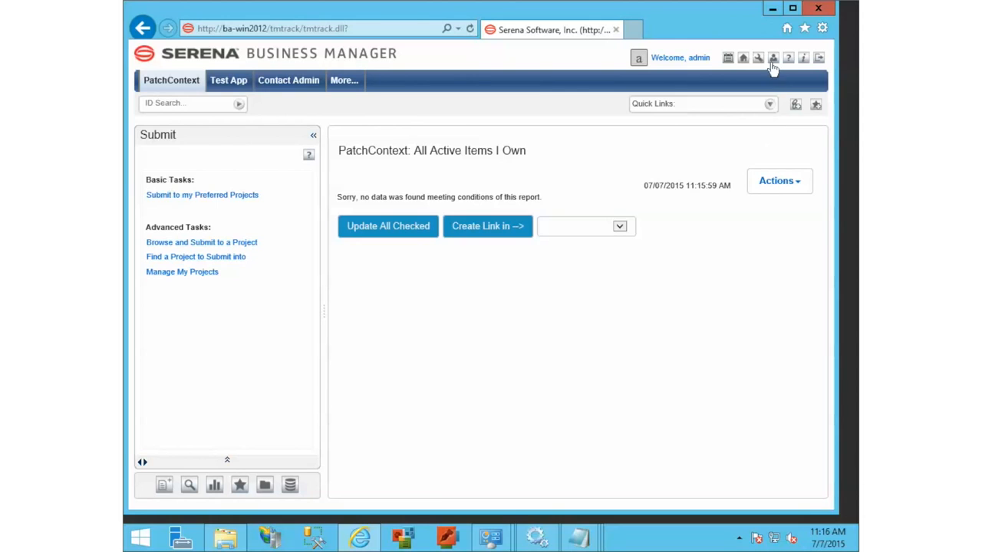
Open the Administrator Portal and browse the Users list
left_click(773, 58)
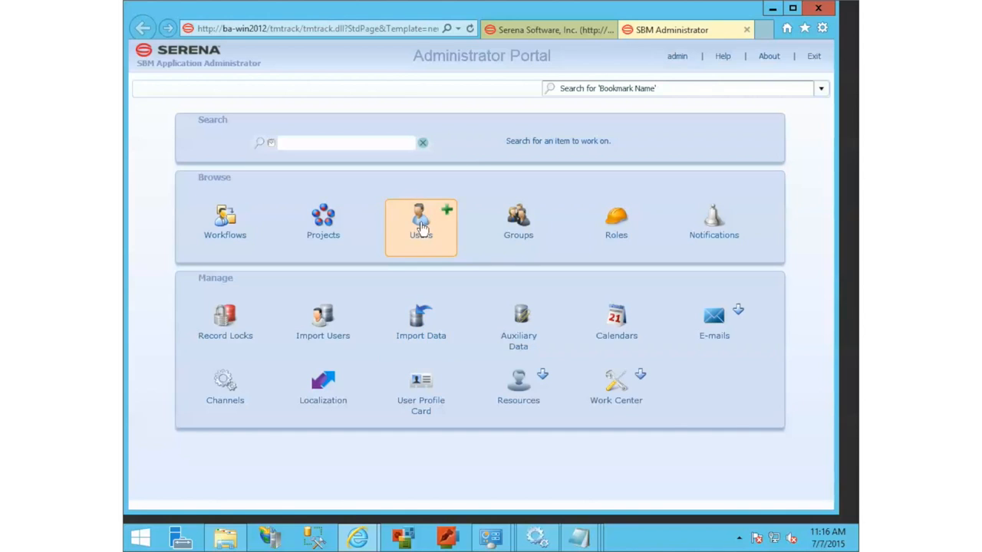
left_click(421, 223)
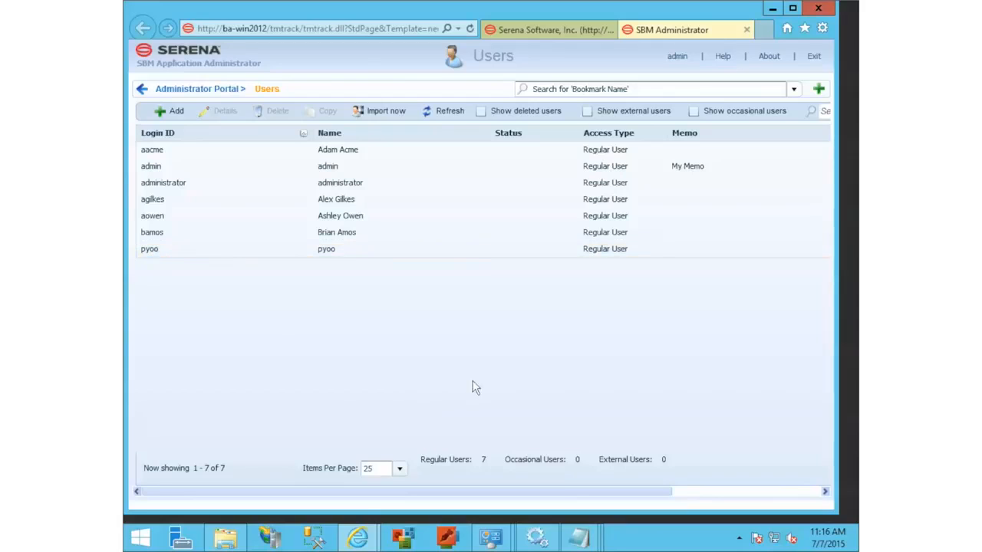
mouse_move(455, 364)
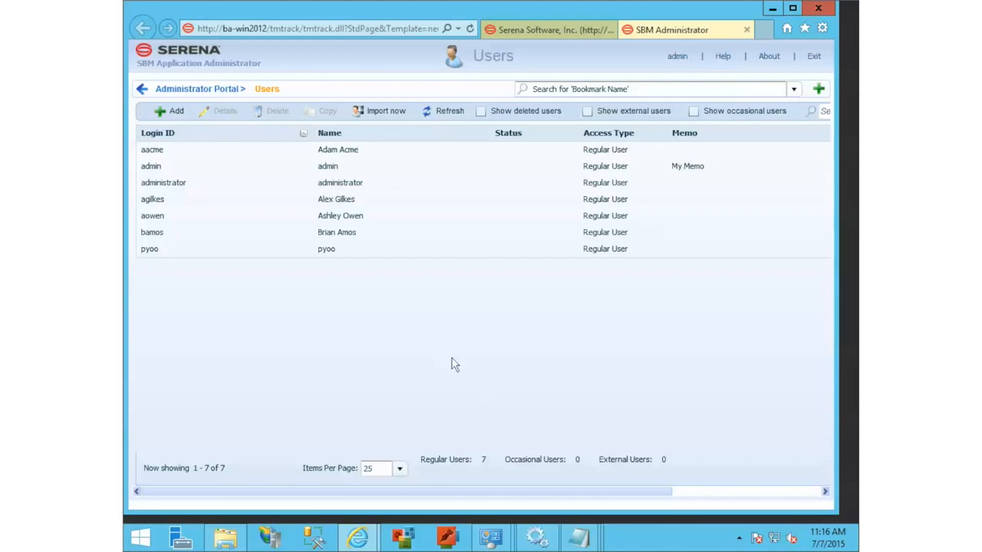
left_click(822, 29)
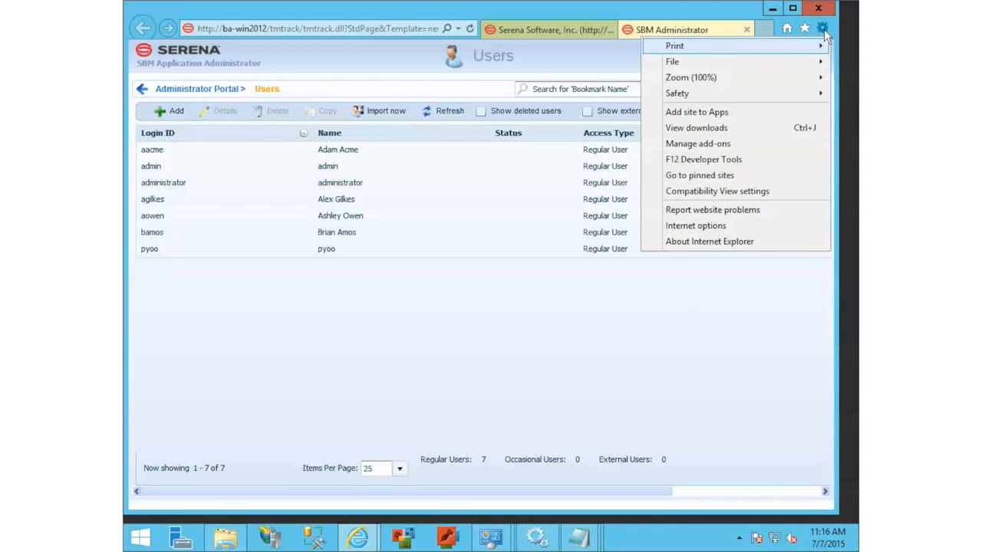
left_click(694, 226)
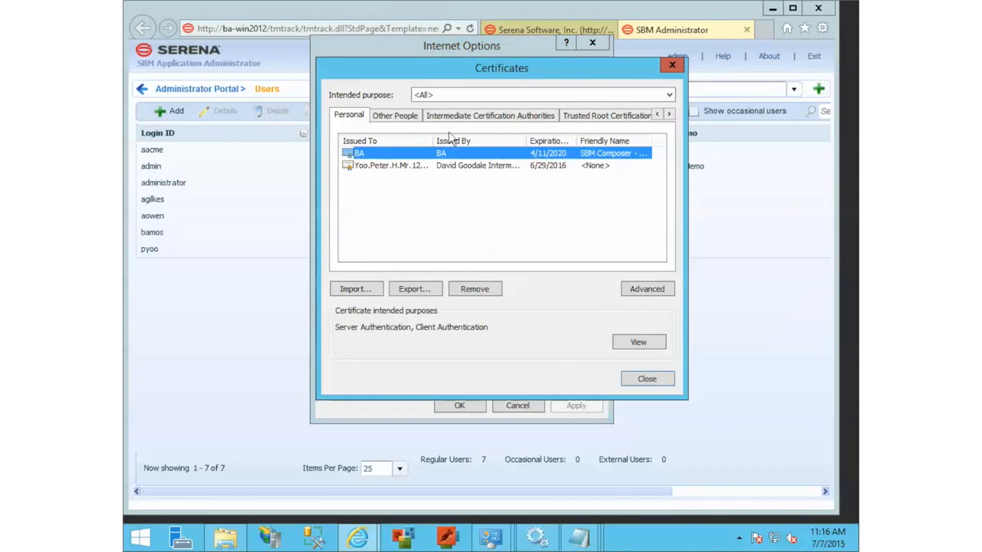
left_click(391, 165)
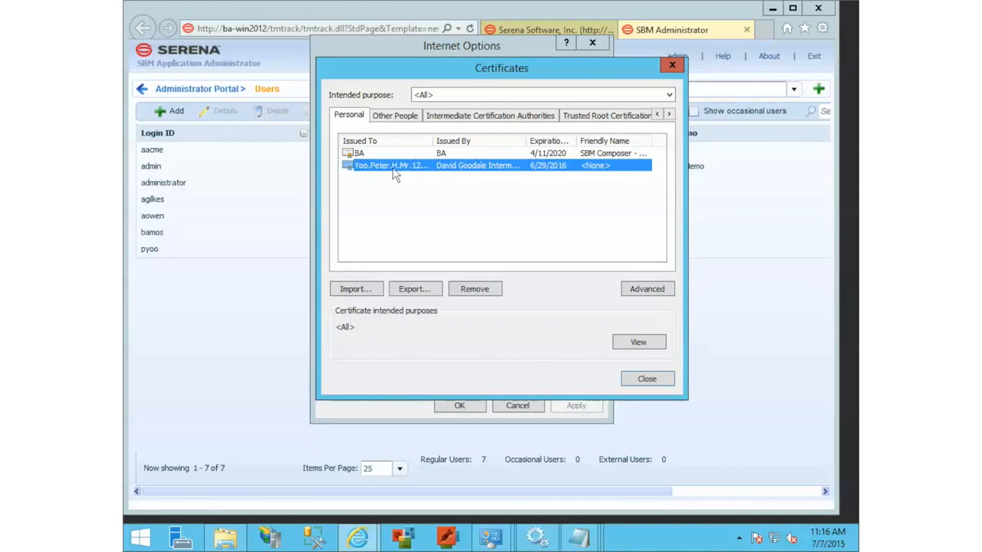
mouse_move(629, 375)
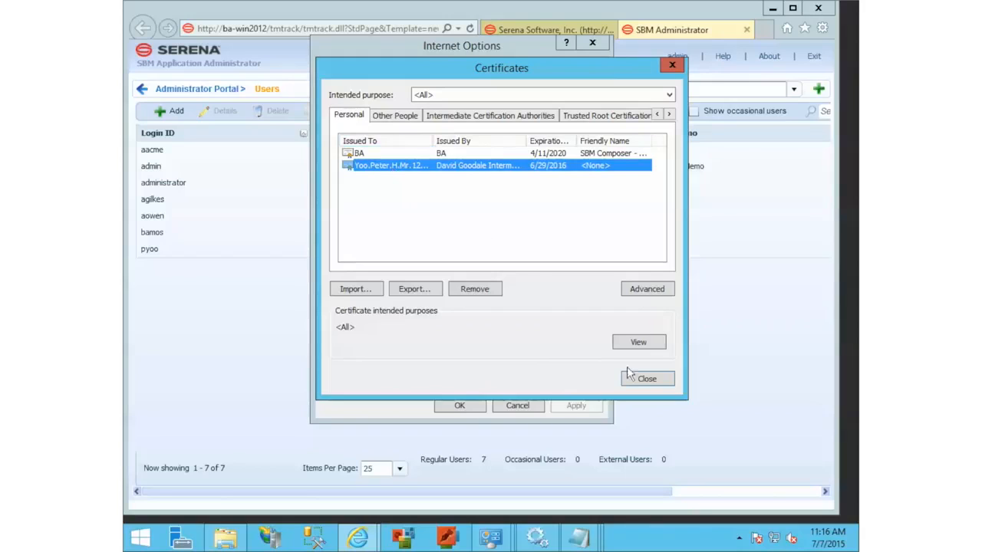
left_click(638, 342)
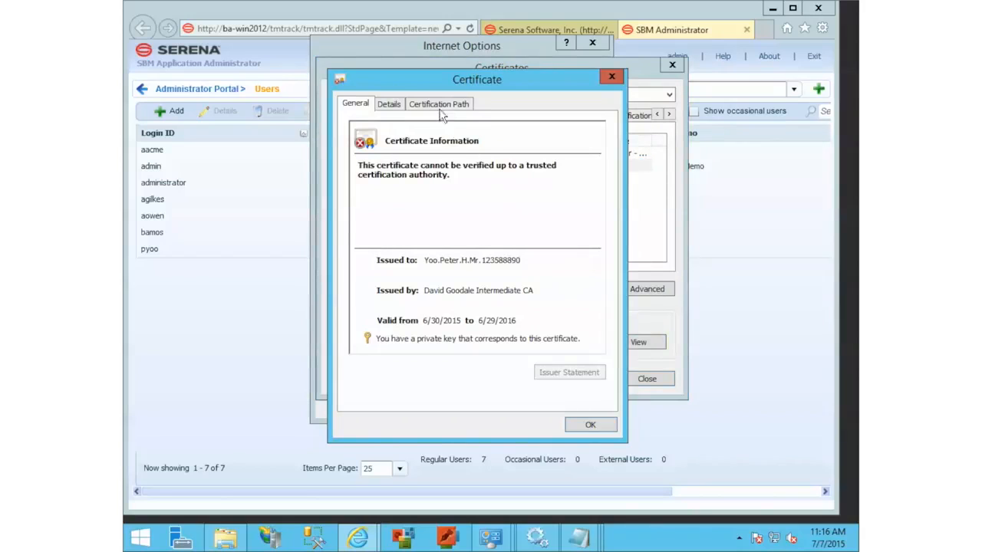
left_click(388, 104)
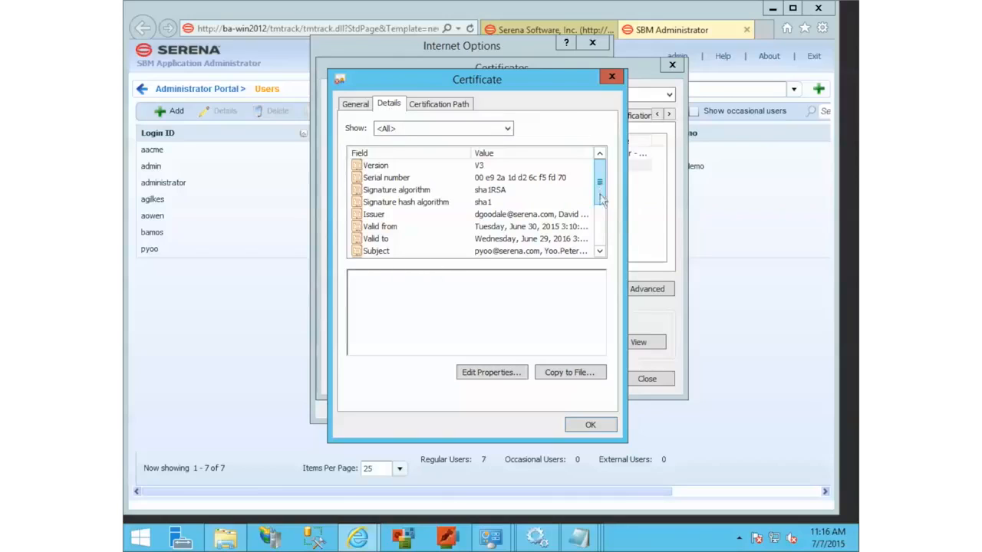
scroll("down", 3)
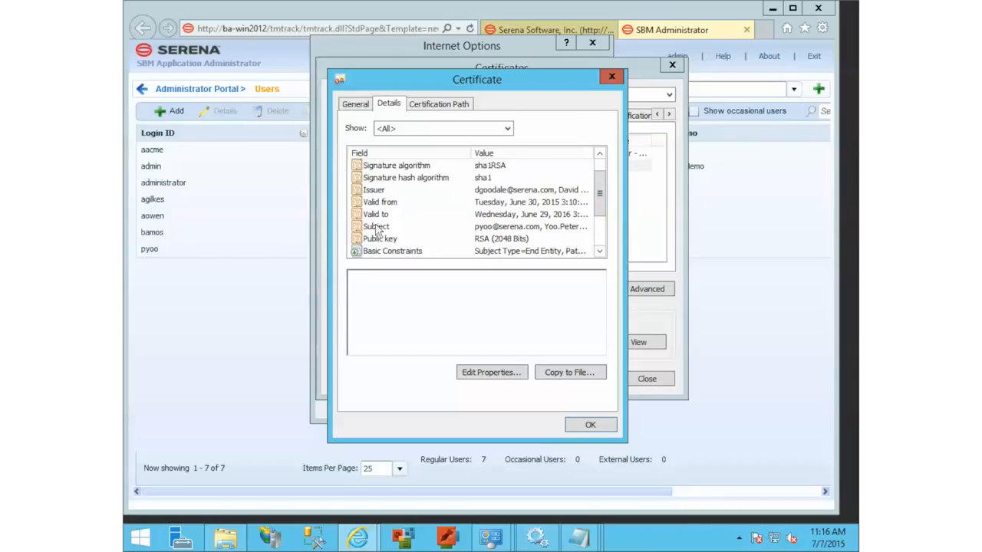
left_click(376, 226)
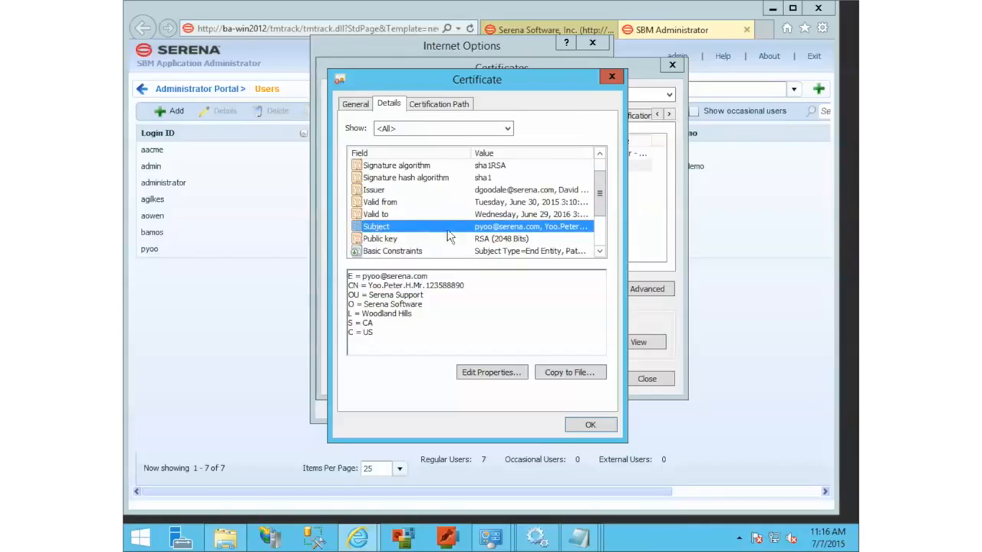
mouse_move(462, 232)
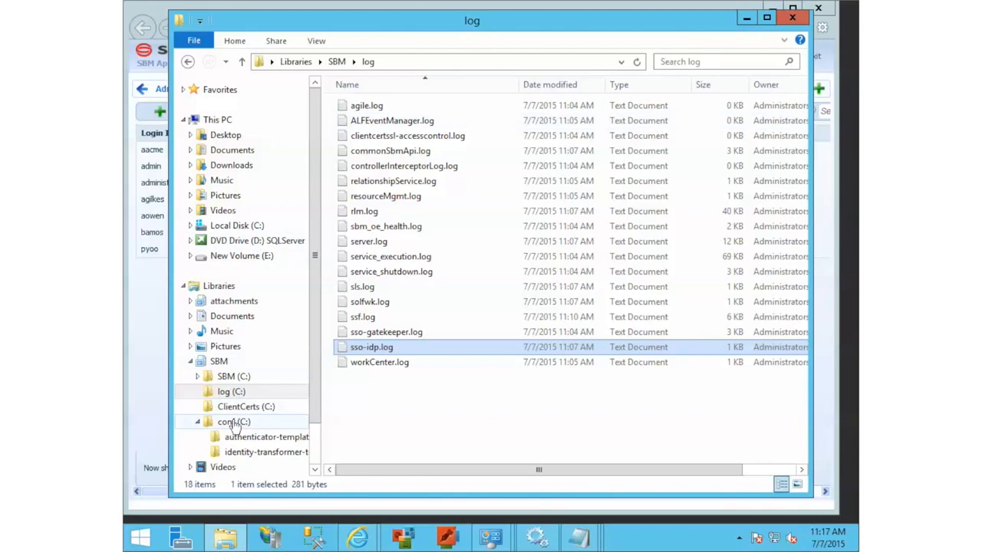
Browse the conf (C:) location in File Explorer's navigation pane
left_click(234, 422)
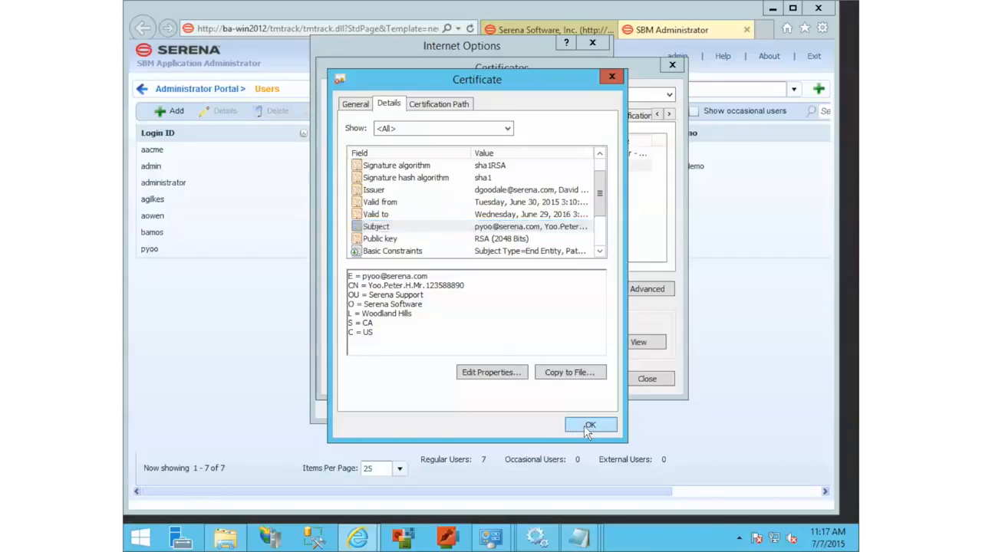
Close the Certificate, Certificates and Internet Options windows
left_click(590, 425)
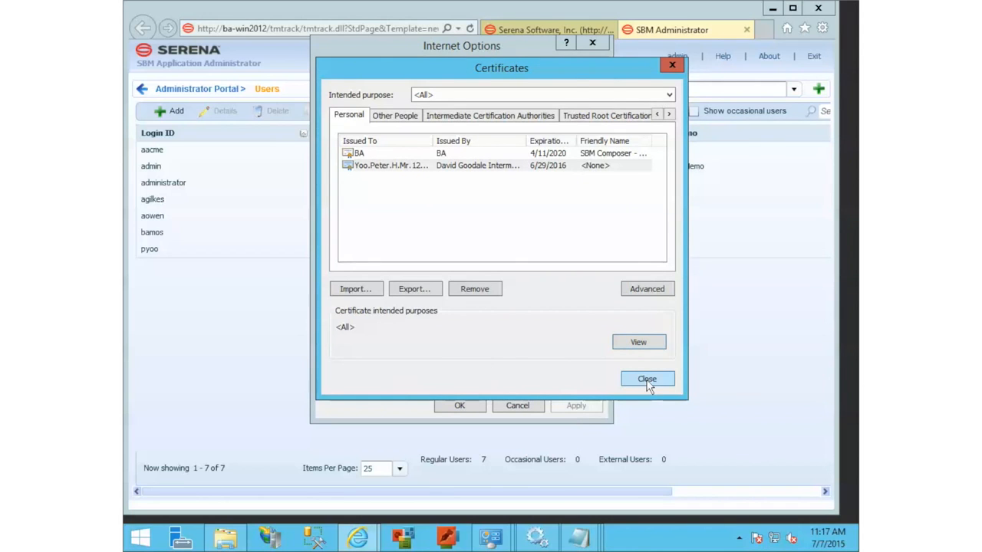
left_click(647, 378)
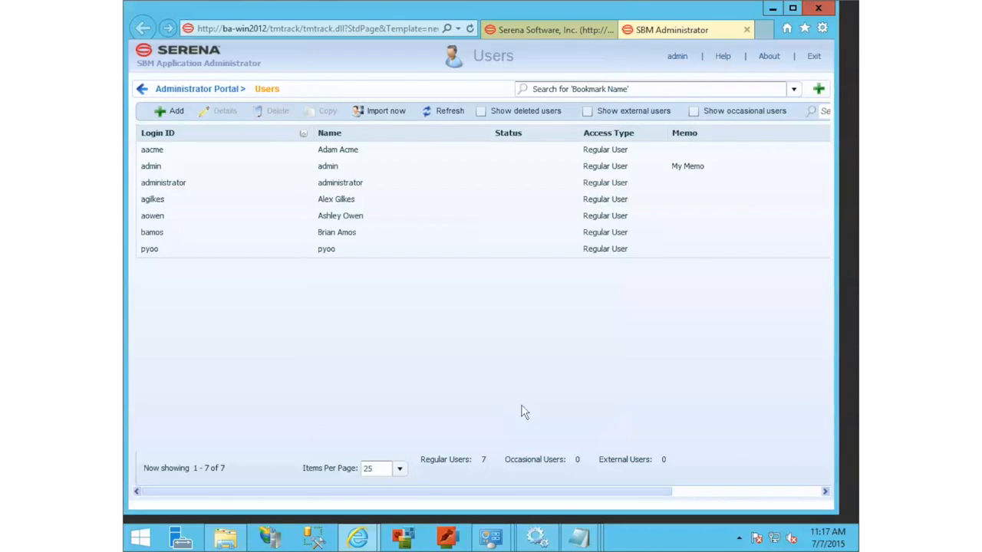
left_click(149, 249)
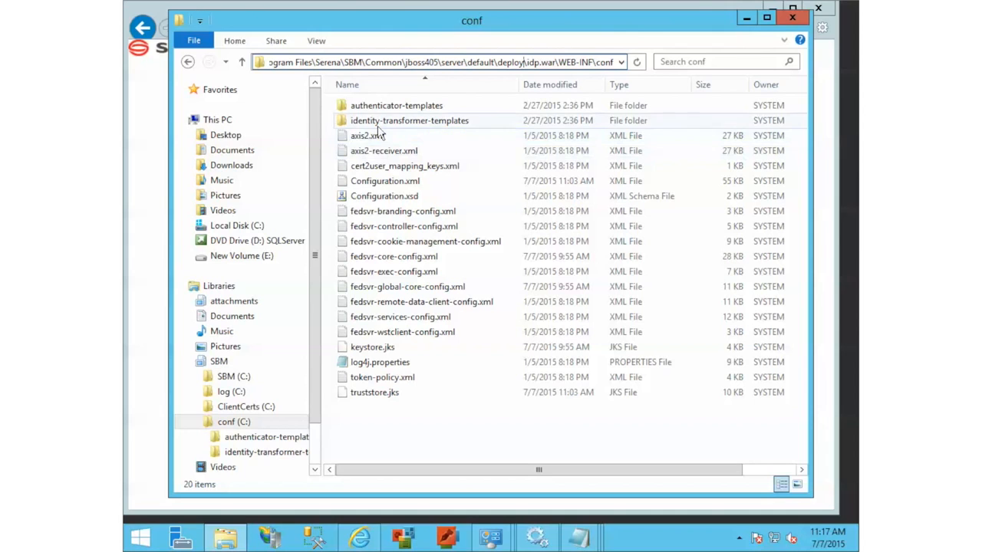
mouse_move(409, 121)
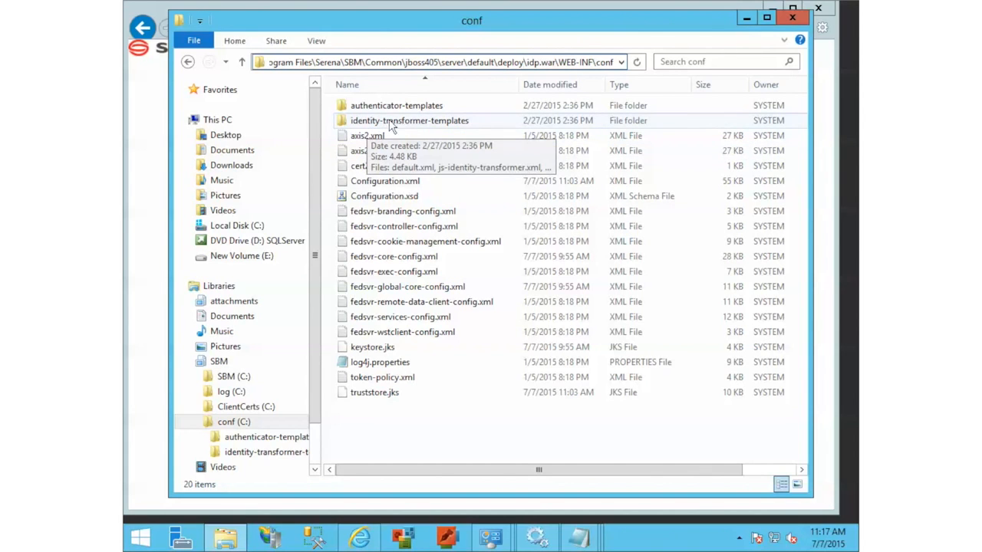
Open identity-transformer-templates and show the context menu for x509-jscript-mapper.xml
double_click(409, 120)
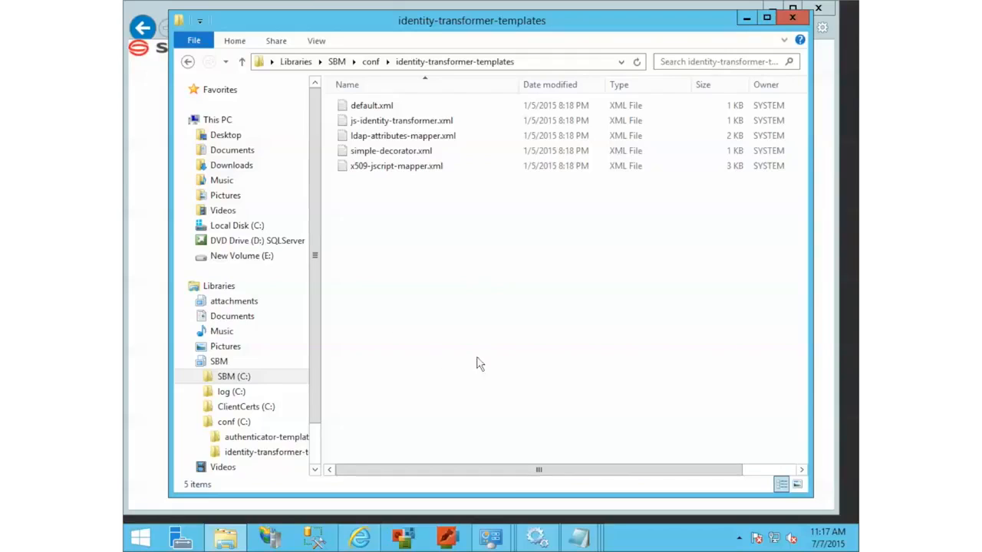
mouse_move(426, 310)
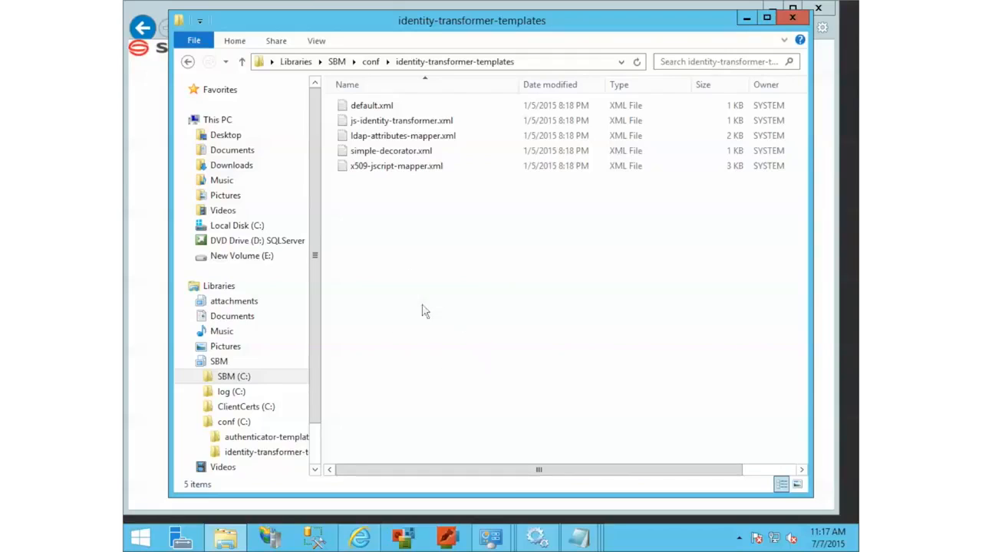
mouse_move(372, 166)
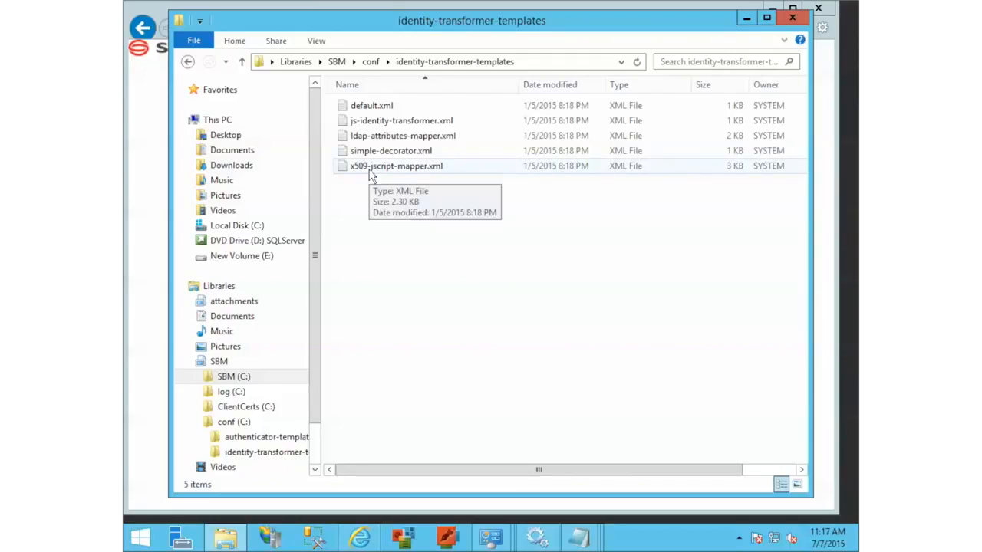
mouse_move(386, 224)
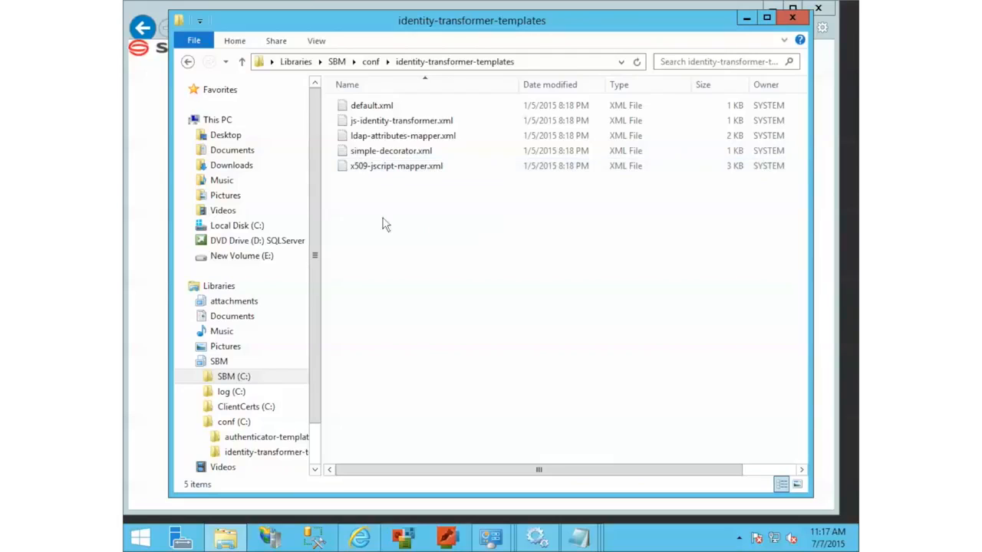
mouse_move(383, 170)
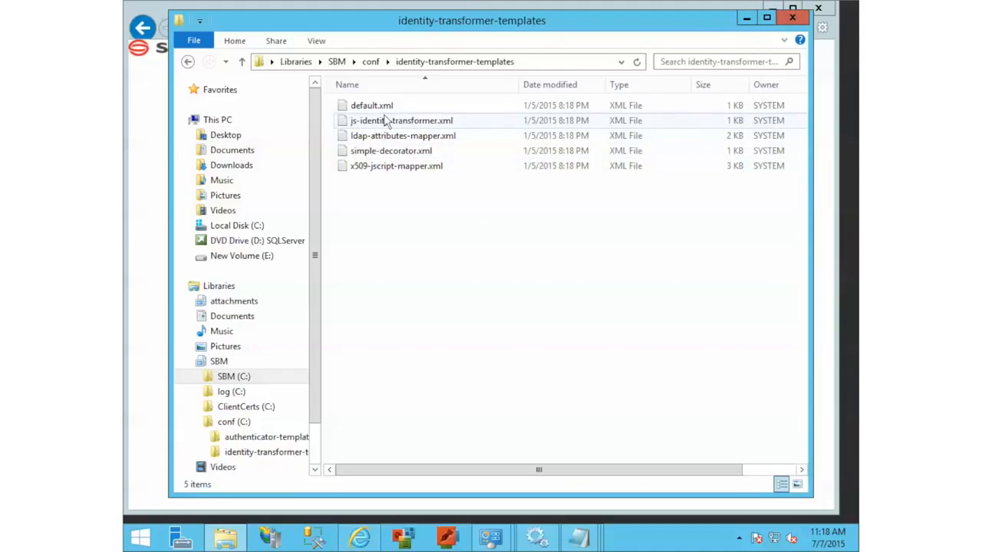
mouse_move(383, 165)
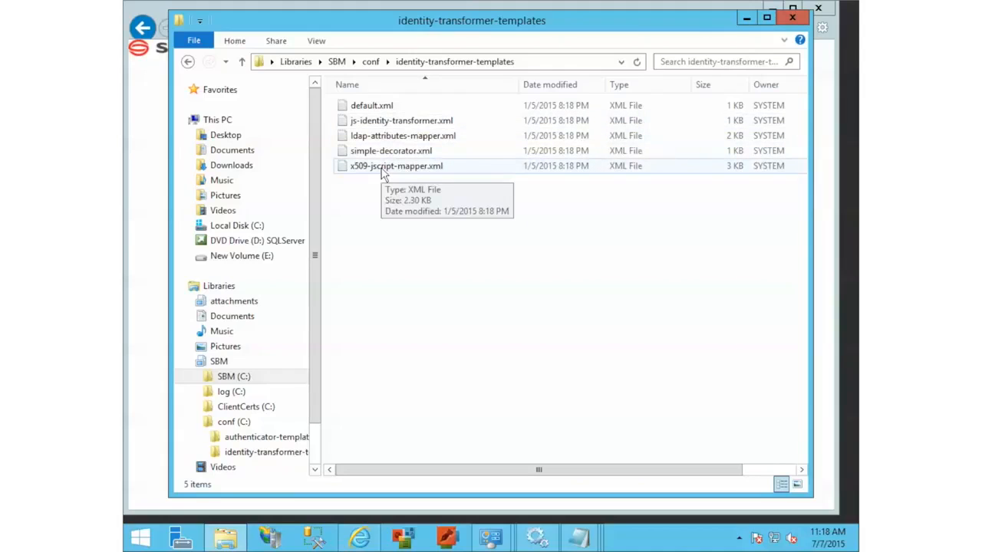
right_click(396, 166)
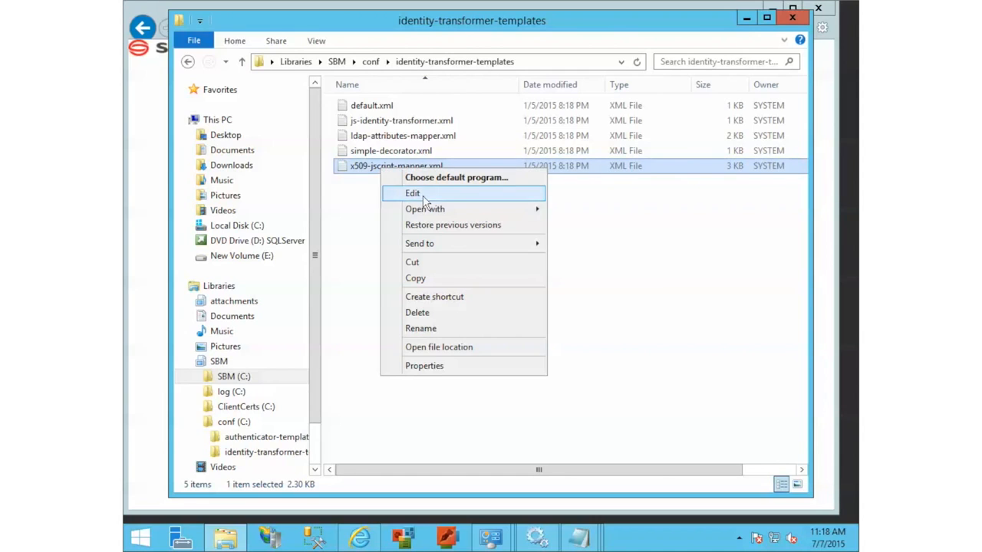
Edit x509-jscript-mapper.xml in Notepad and scroll through the mapping script
left_click(413, 193)
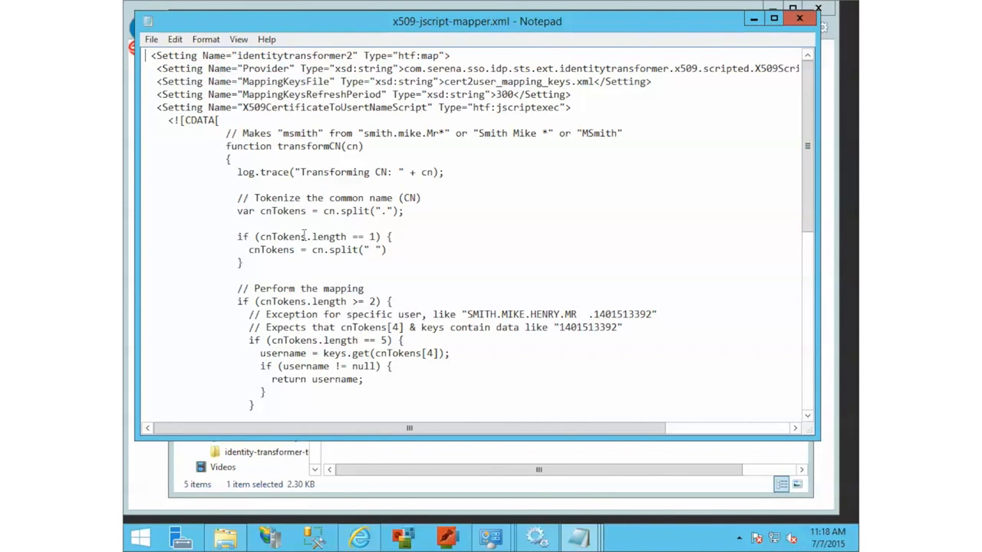
scroll("down", 3)
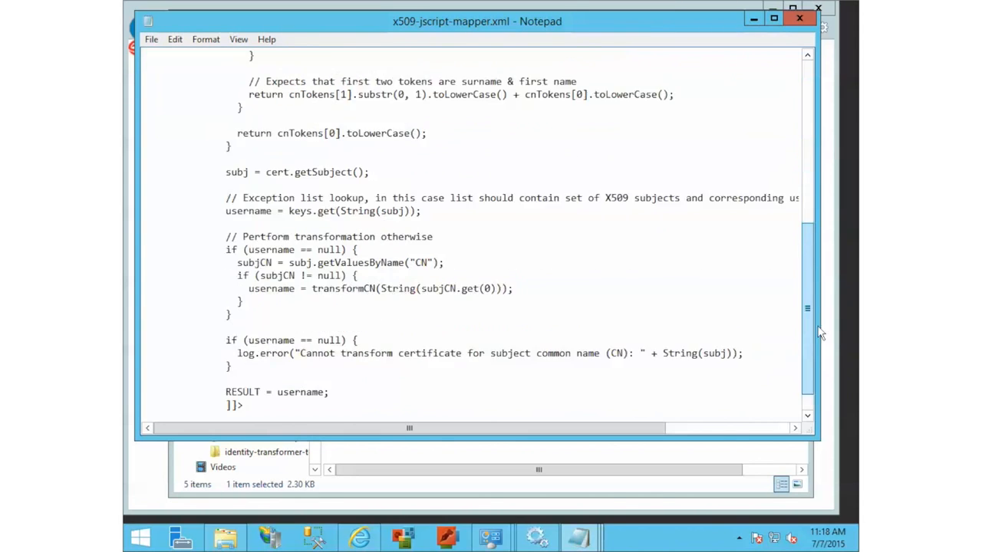
scroll("down", 3)
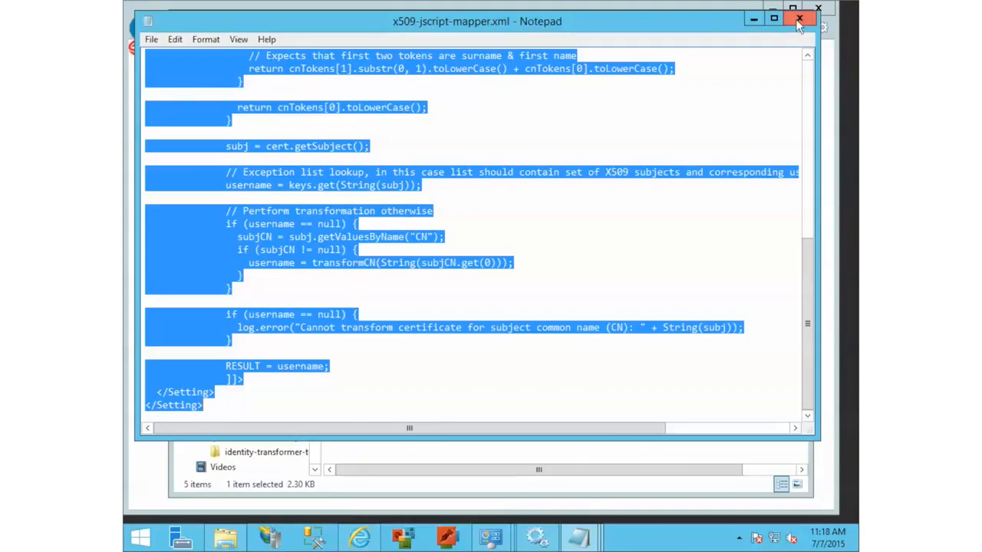
Close the mapper file and open Configuration.xml, scrolled to IdentityTransformers
left_click(800, 18)
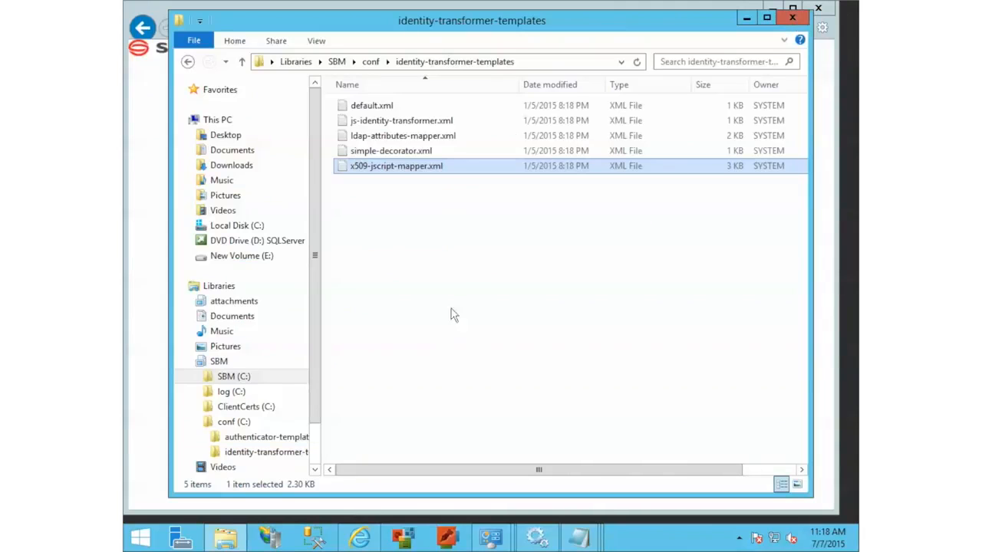
left_click(188, 61)
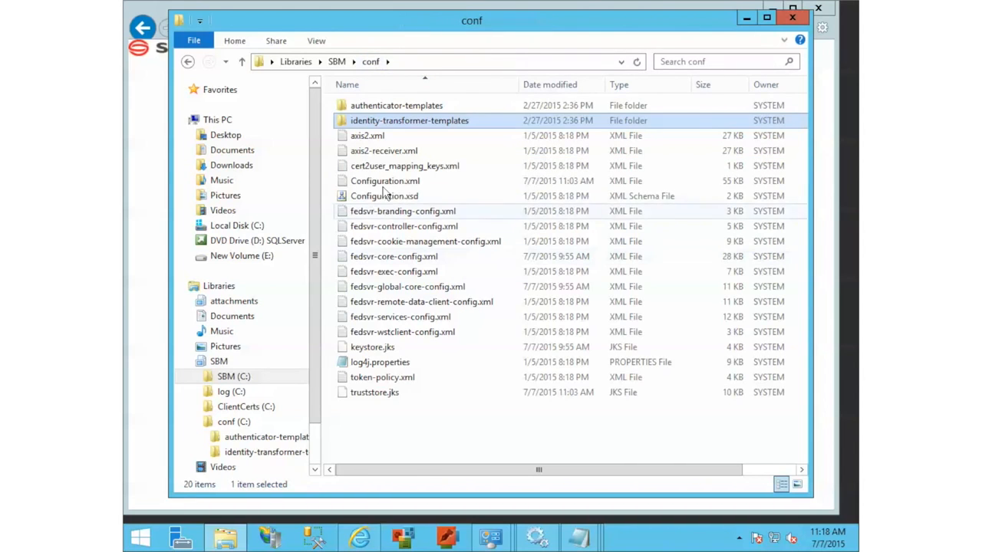
right_click(384, 180)
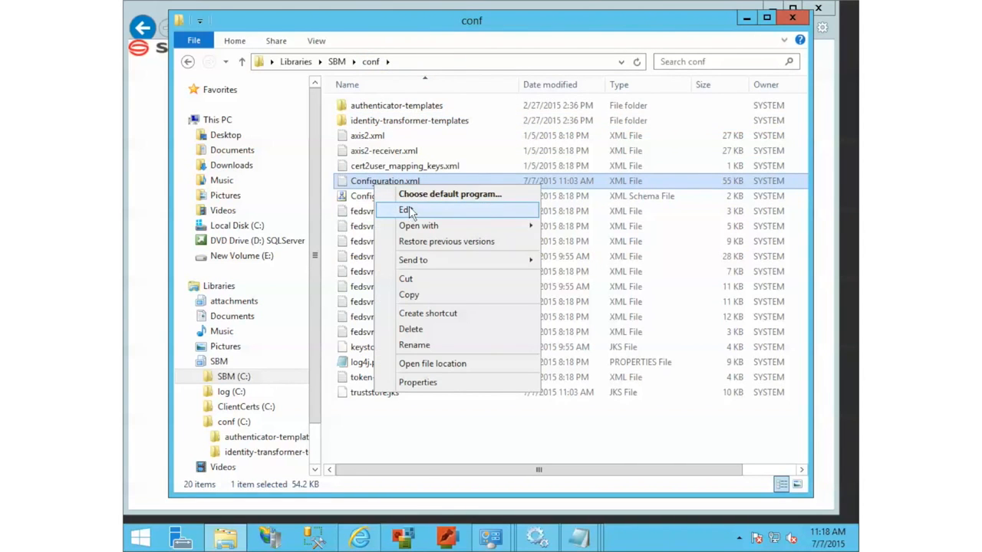
left_click(405, 210)
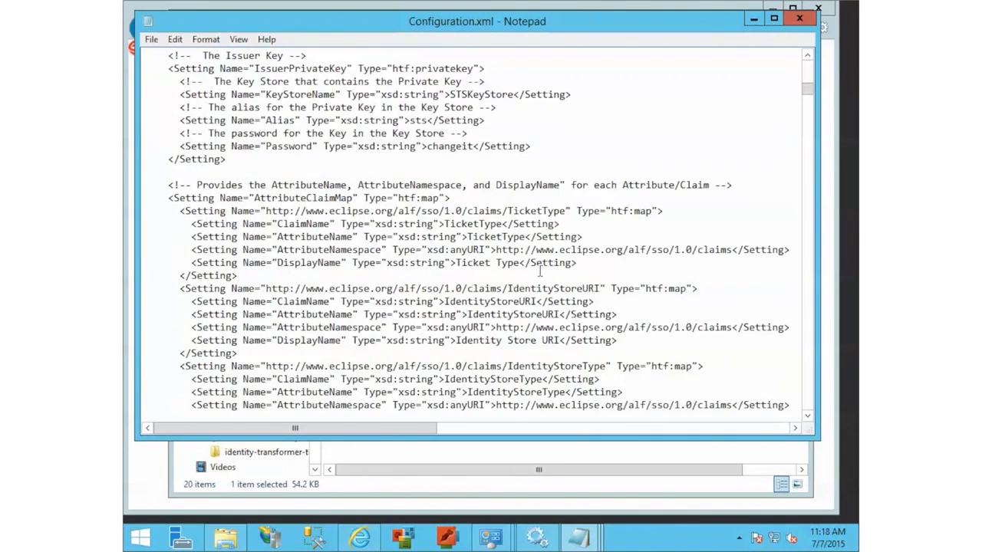
scroll("down", 3)
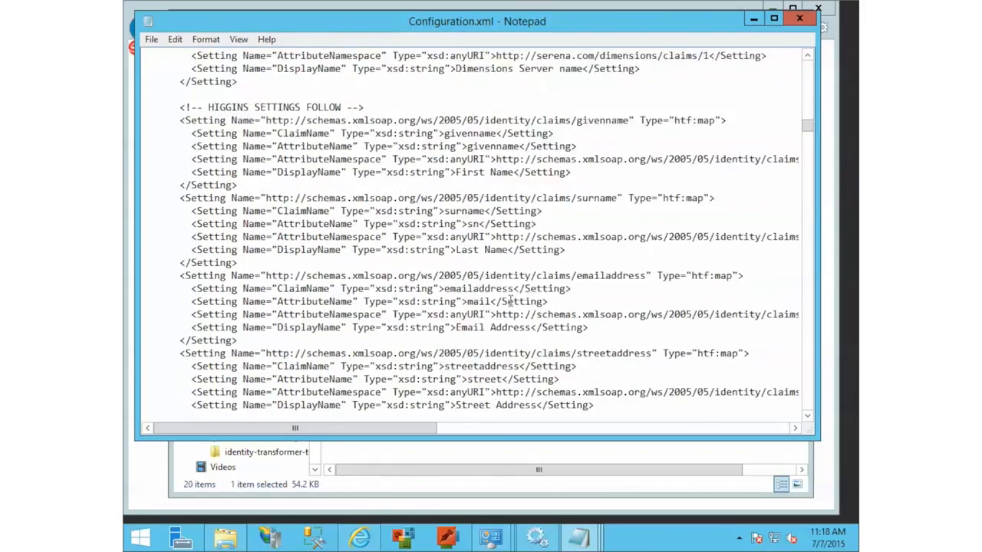
scroll("down", 3)
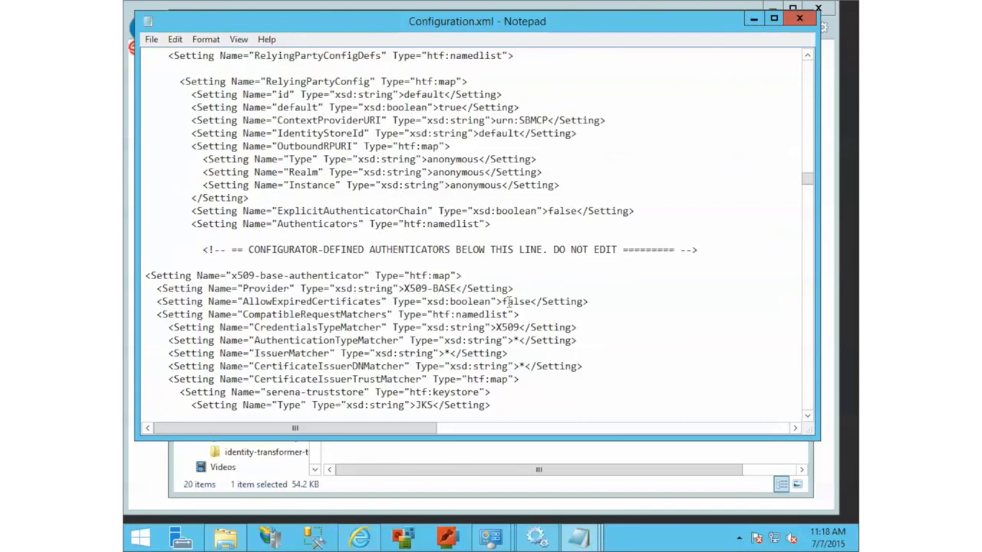
scroll("down", 3)
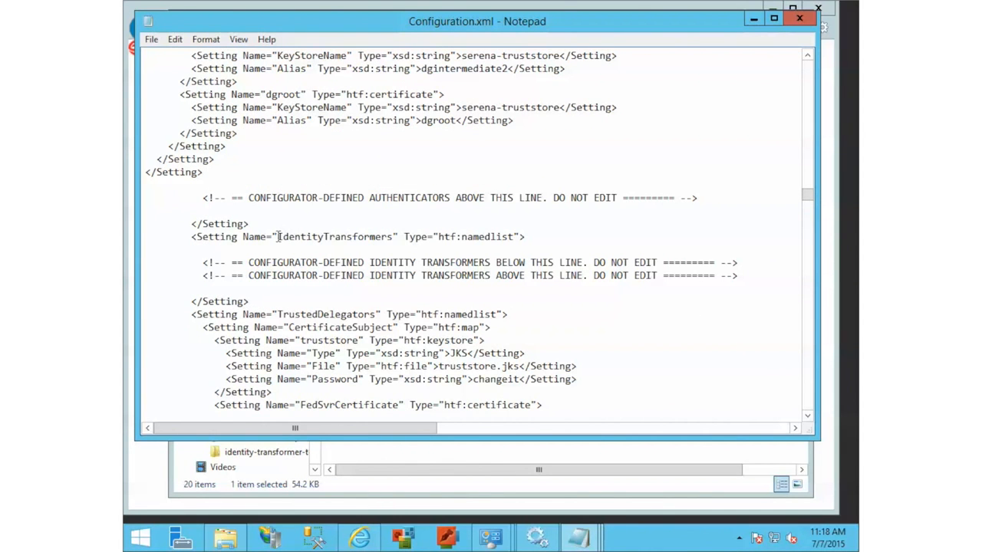
Paste the mapper script under IdentityTransformers and review its transformCN log.trace line
double_click(335, 236)
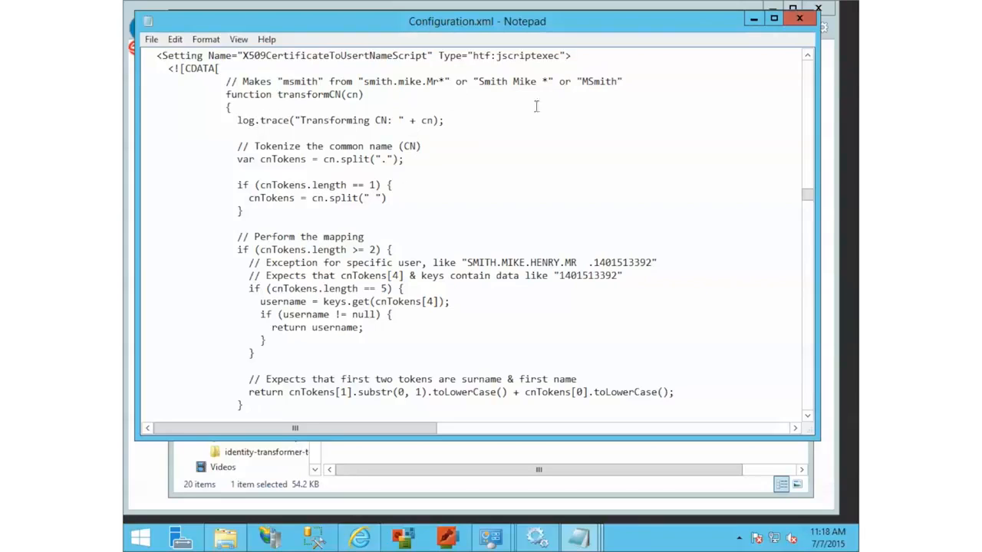
scroll("down", 3)
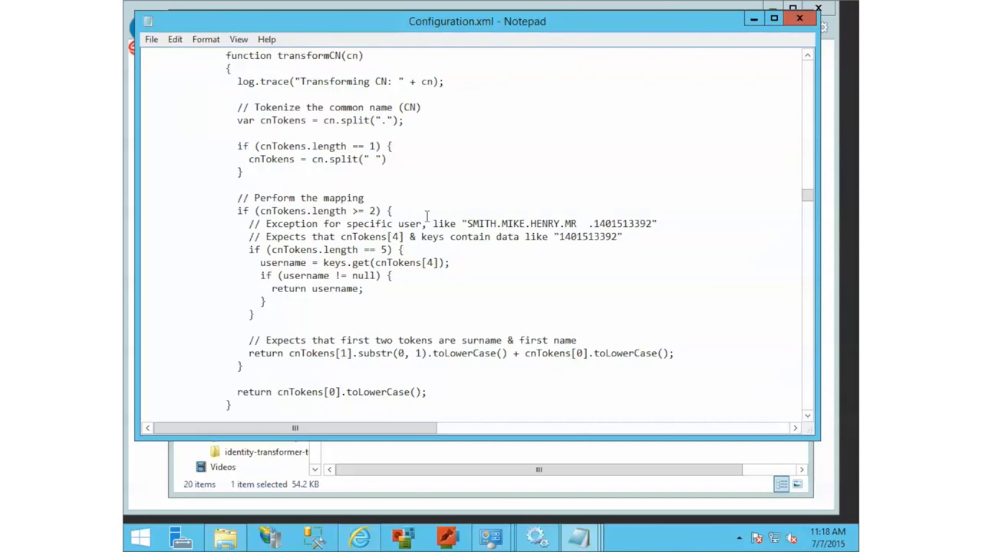
scroll("down", 3)
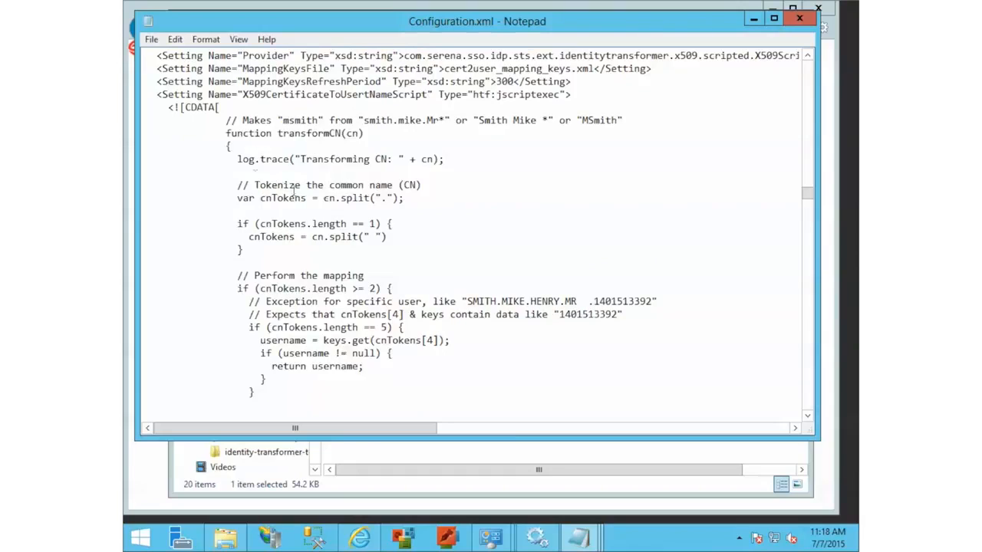
double_click(245, 159)
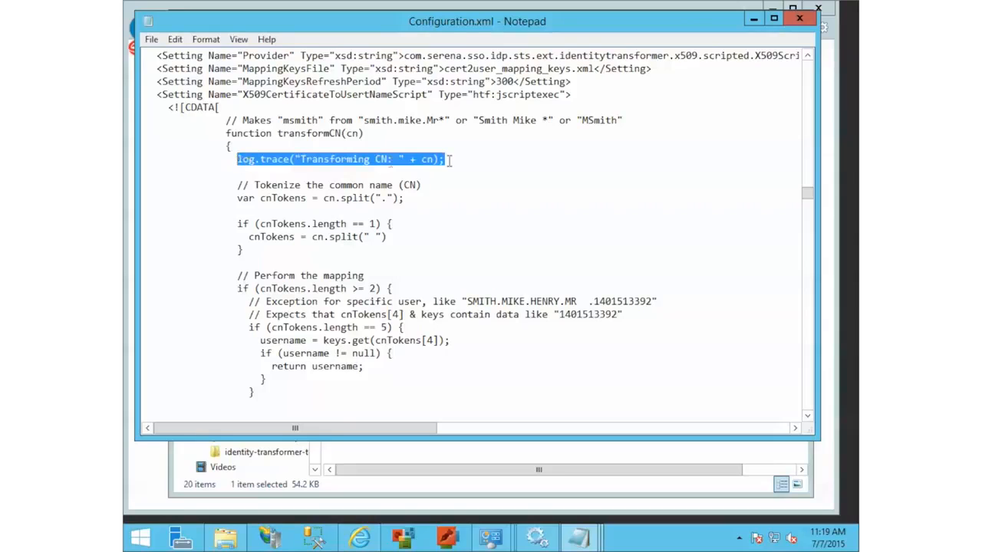
left_click(447, 158)
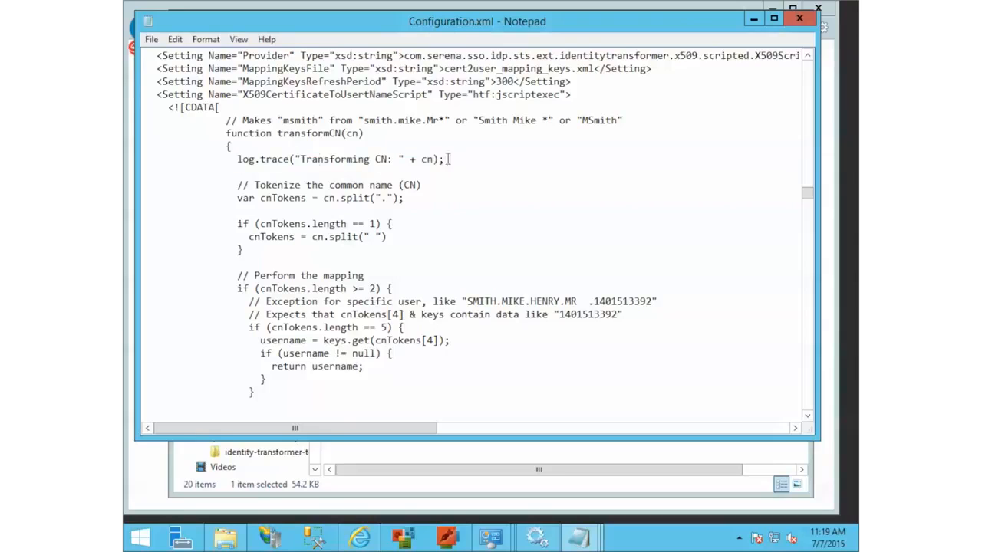
double_click(274, 159)
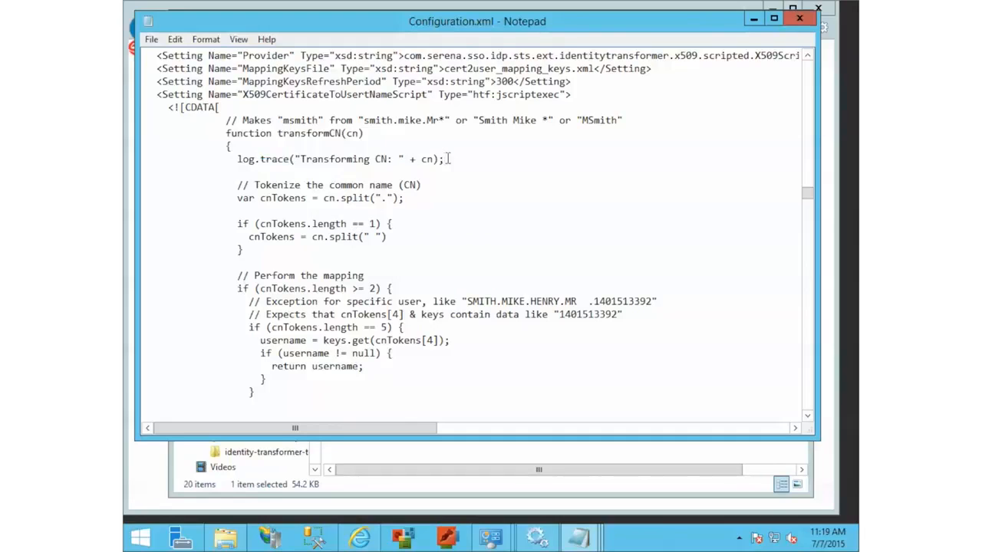
Change log.trace to log.info and select the 'Transforming CN' log statement
double_click(275, 159)
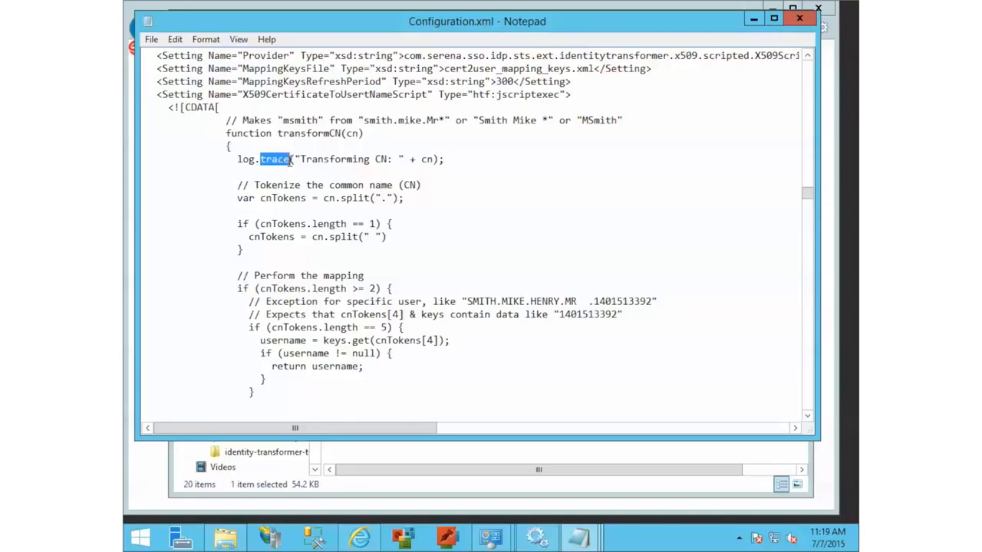
type("i")
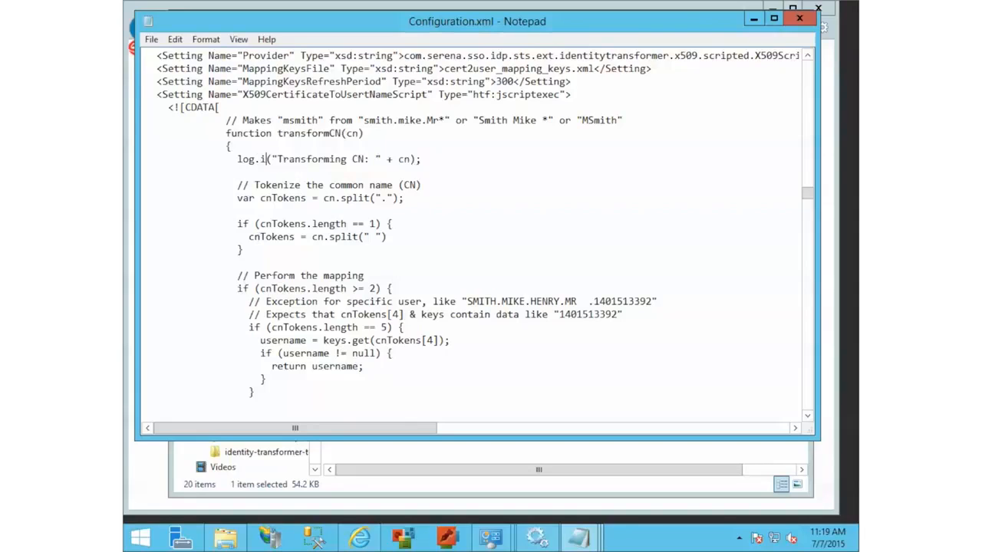
type("nfo")
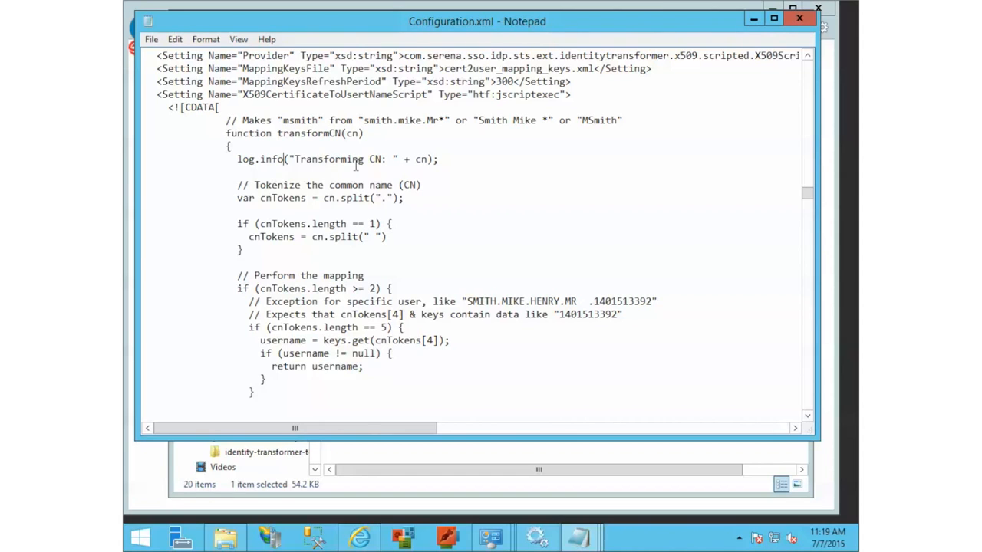
scroll("down", 3)
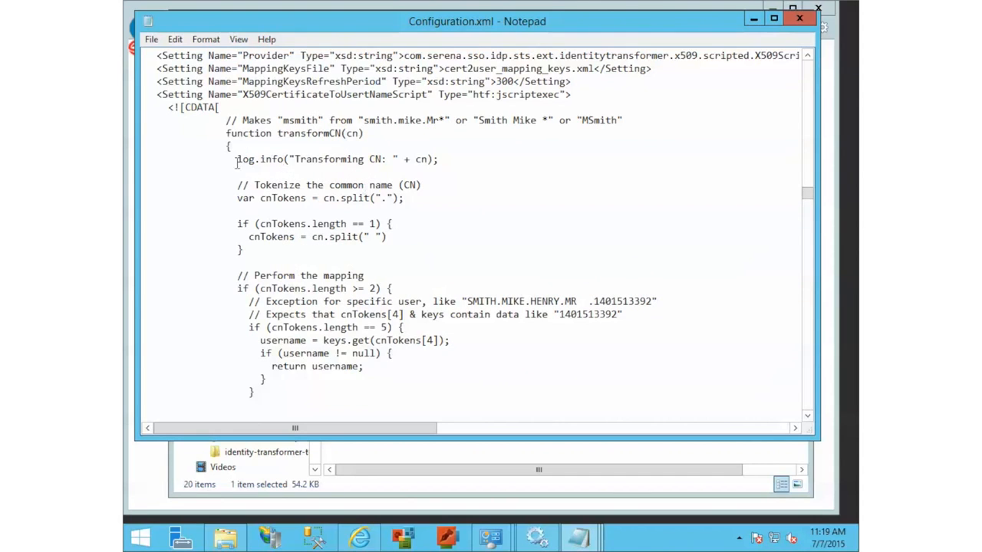
left_click_drag(237, 158, 439, 159)
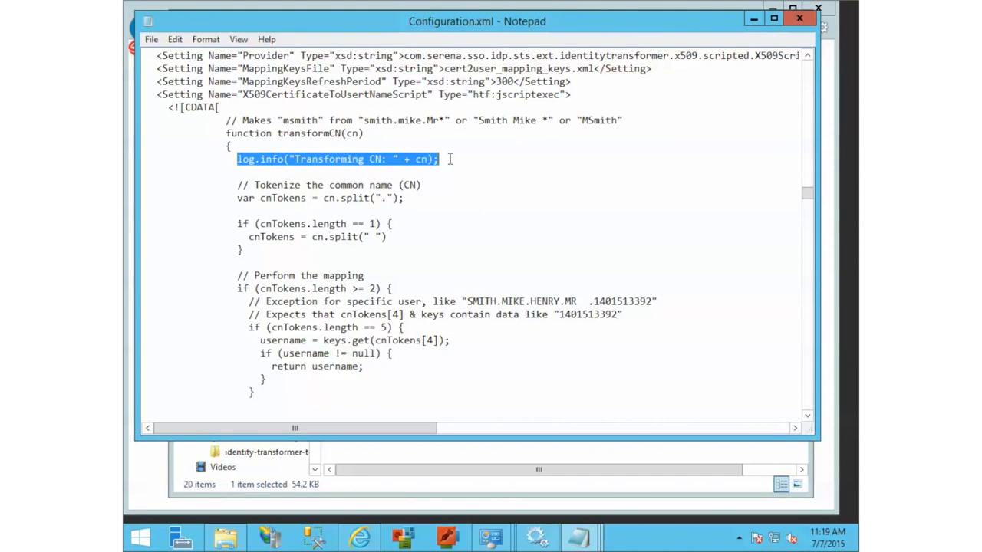
mouse_move(335, 198)
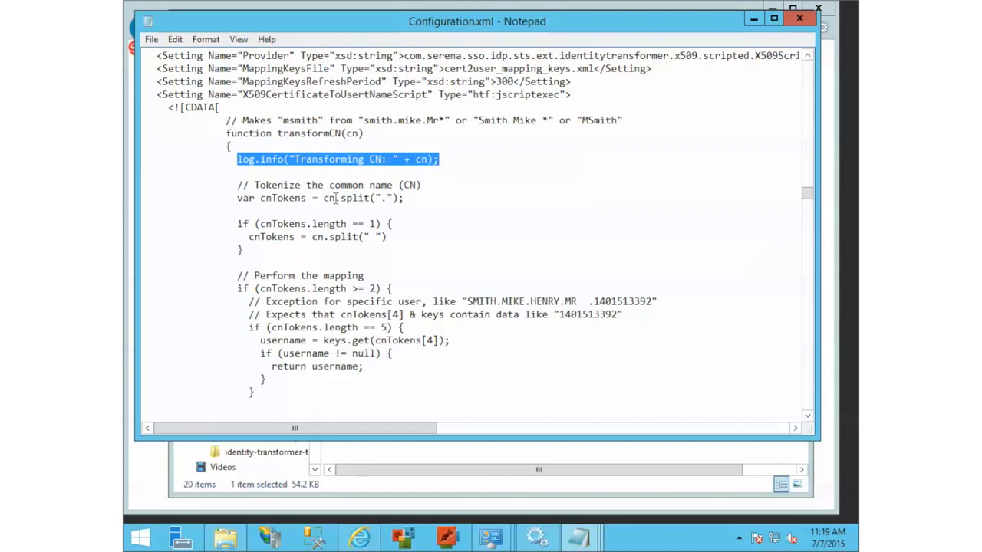
Insert log.info("UserName : " + username); just above RESULT = username in Configuration.xml
scroll("down", 3)
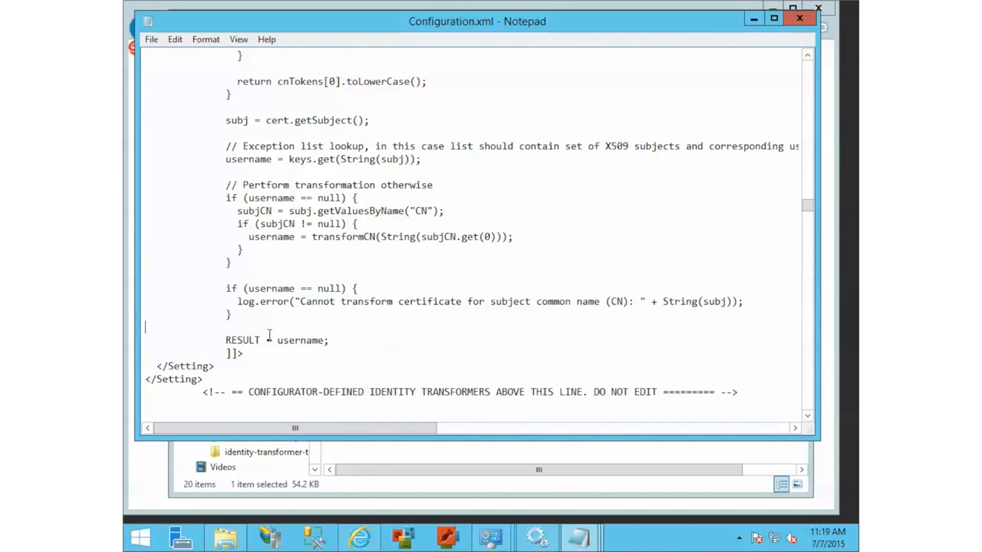
type("log.info(\"Transforming CN: \" + cn);")
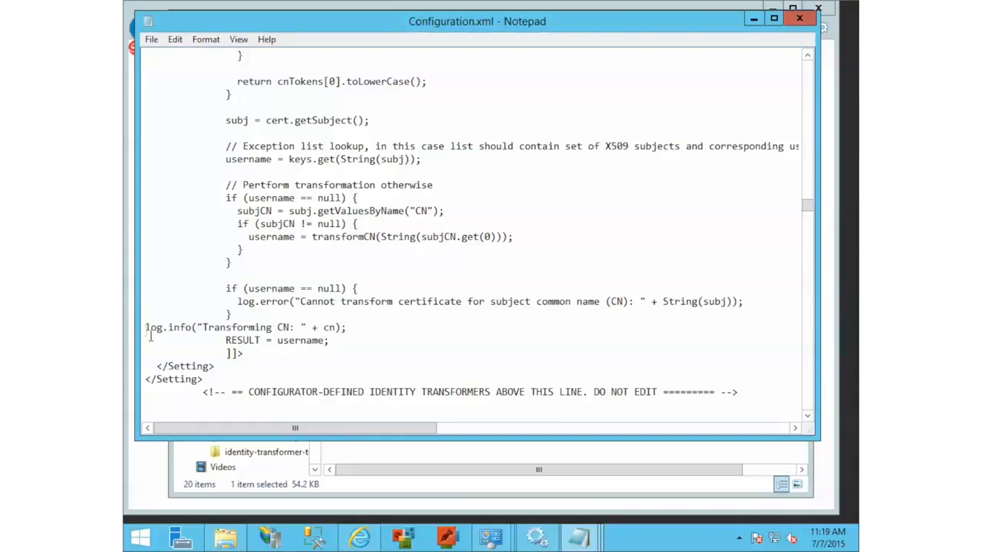
double_click(228, 327)
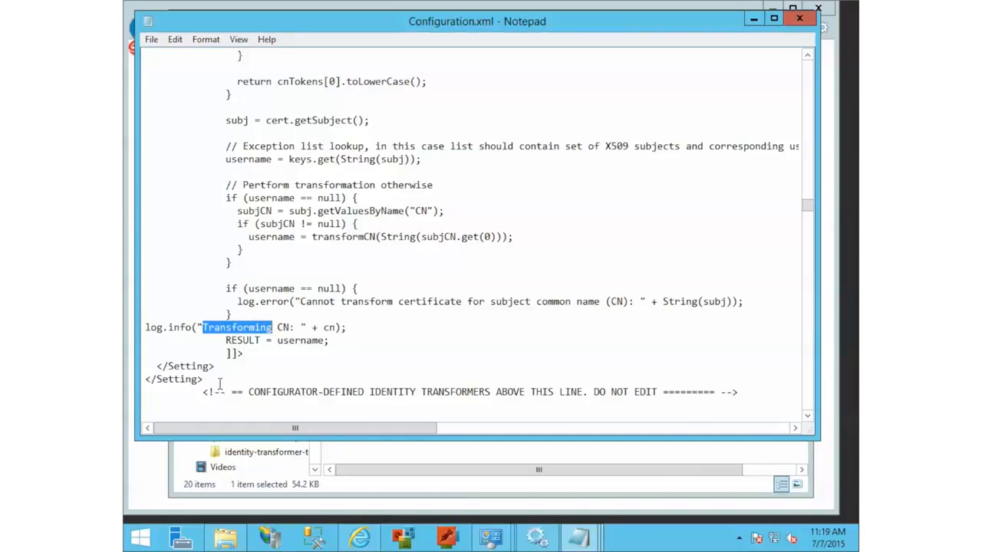
type("UserNa")
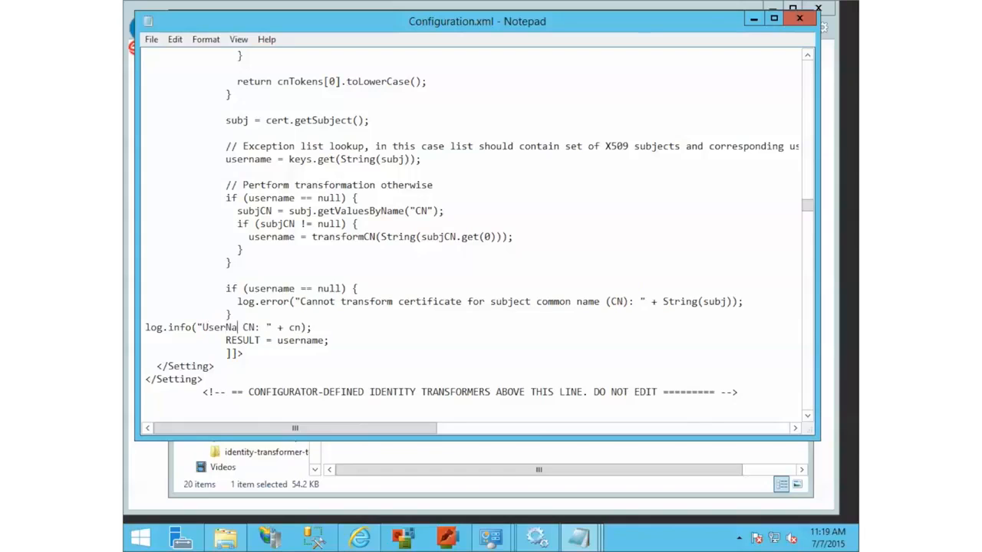
type("me")
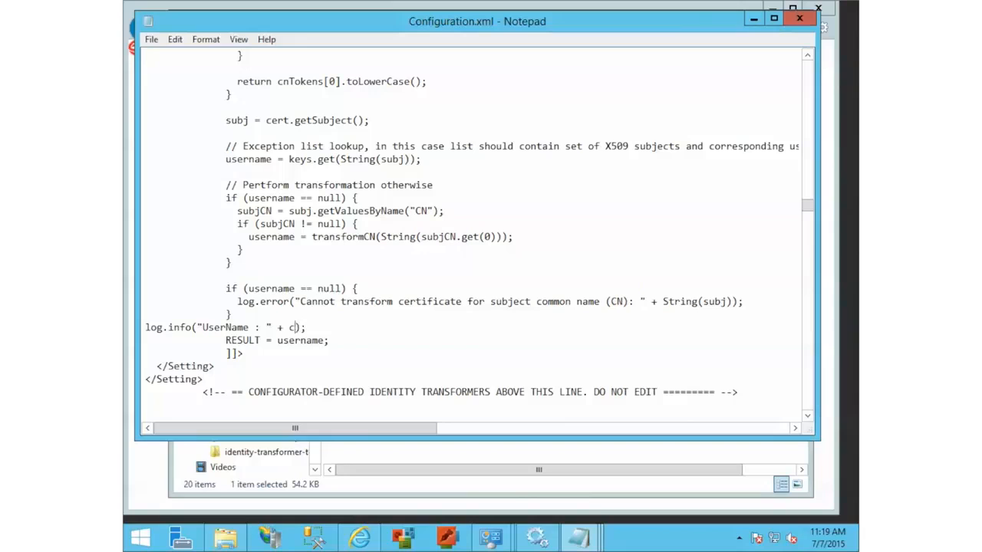
type("username")
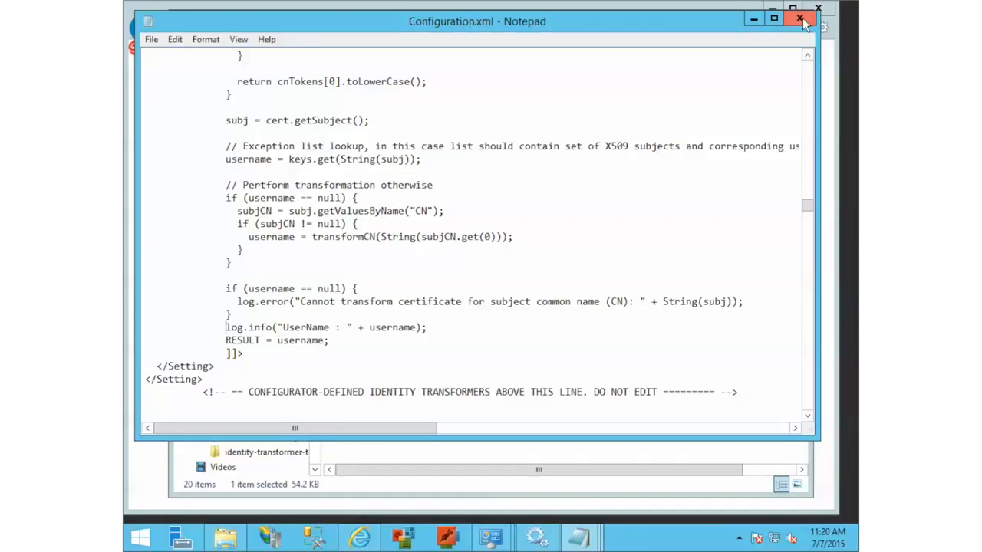
Save and close Configuration.xml, then stop the Serena Common JBoss service
left_click(799, 18)
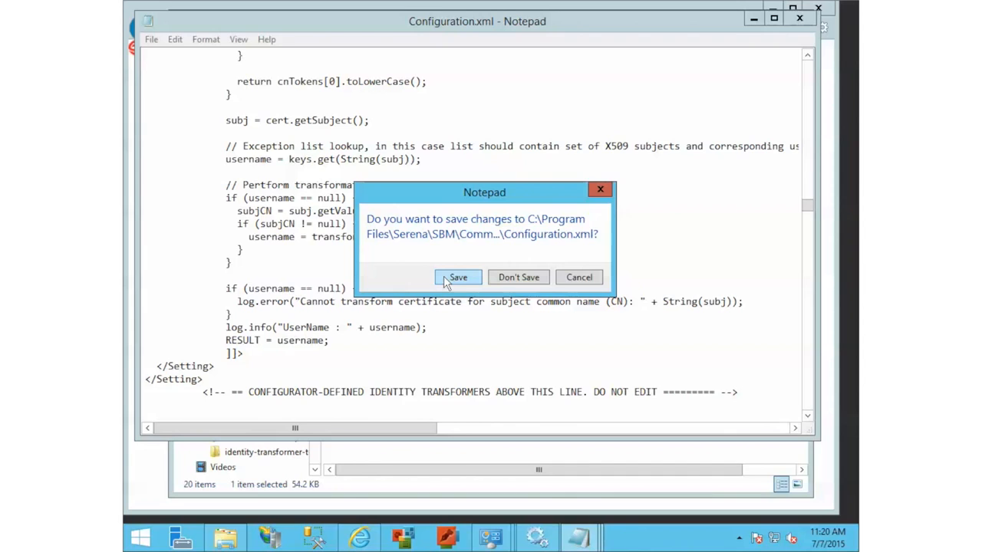
left_click(458, 277)
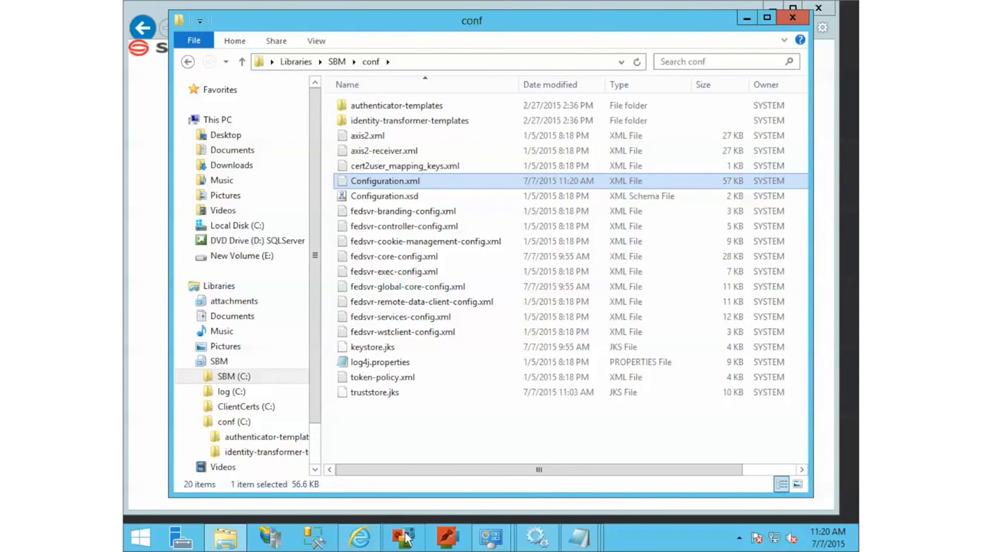
mouse_move(580, 436)
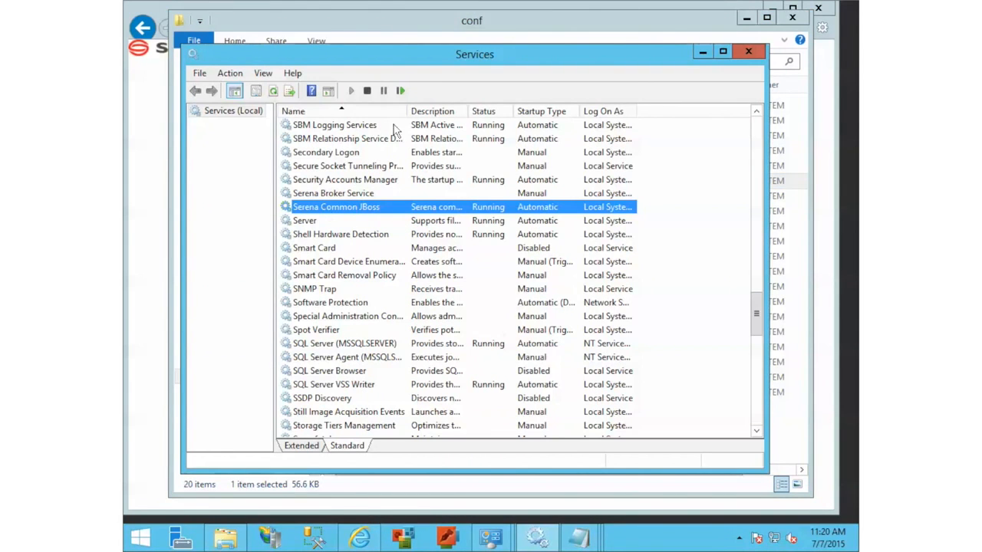
left_click(366, 90)
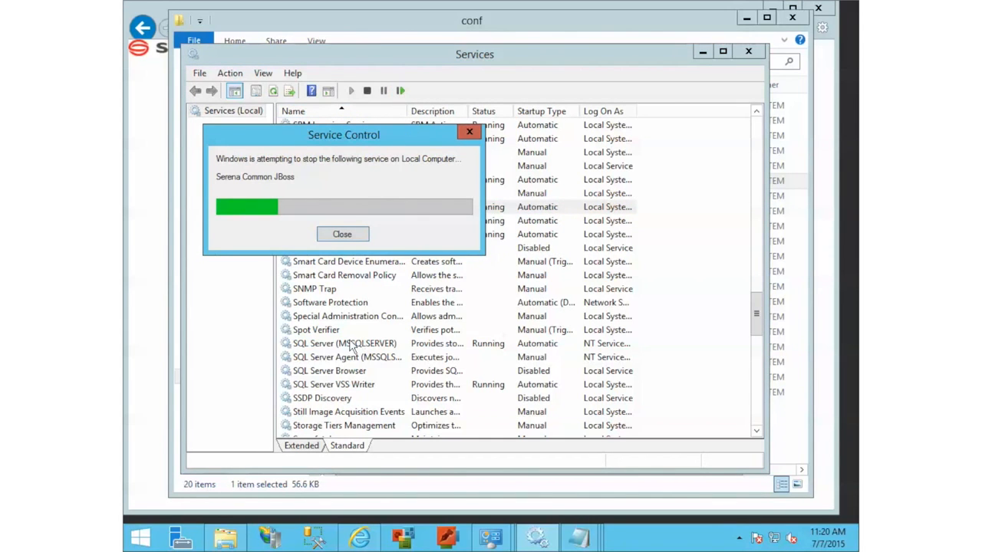
left_click(342, 233)
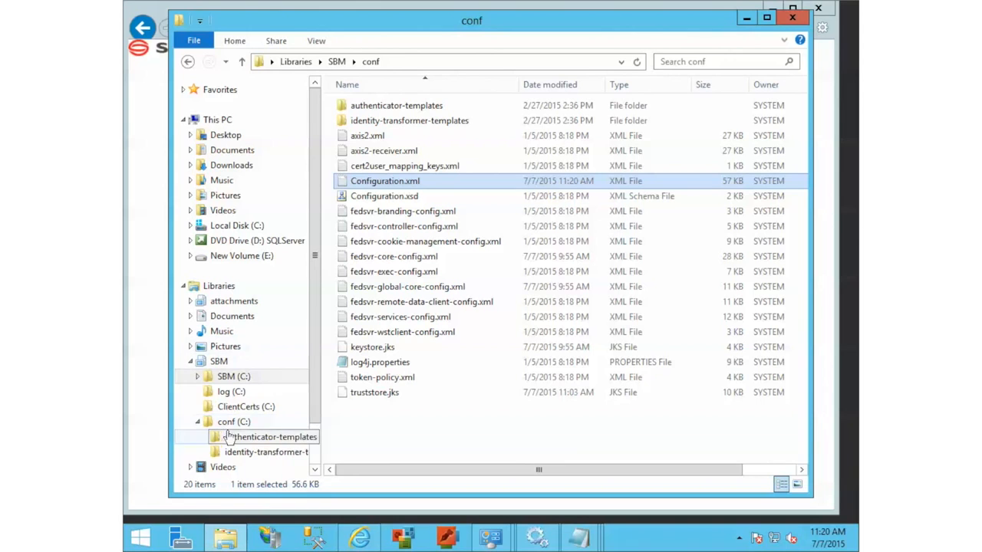
Open the SBM log folder to clear old logs, then bring up the SBM sign-in page
left_click(231, 391)
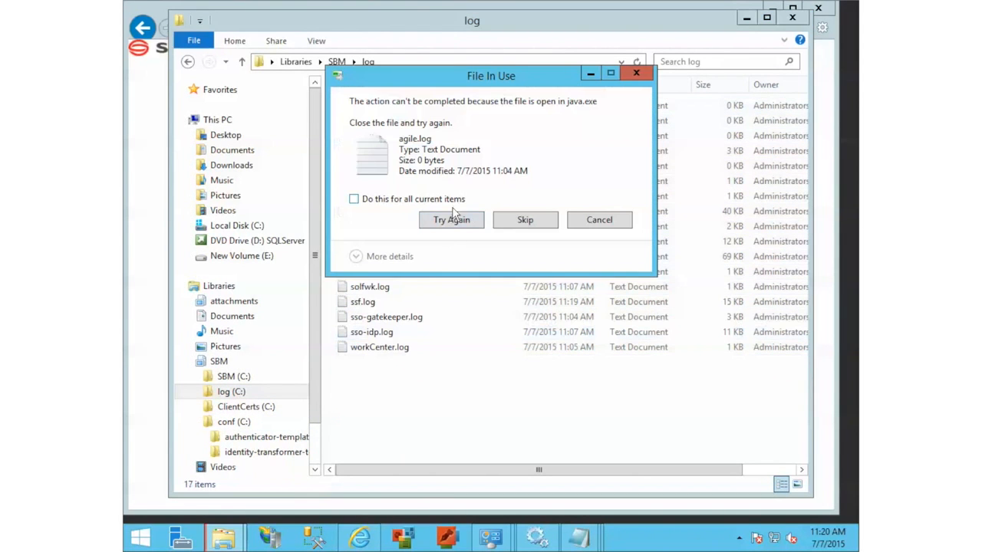
mouse_move(358, 536)
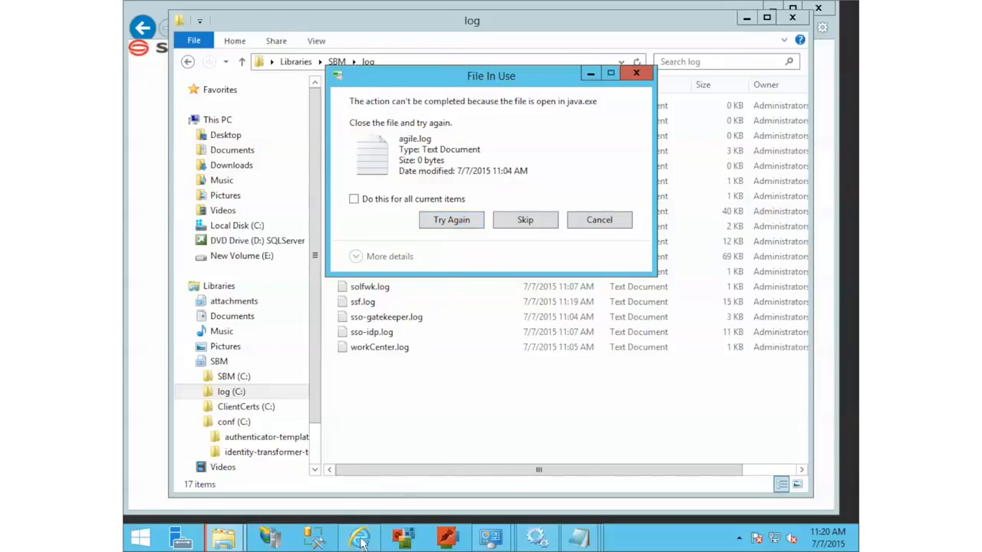
left_click(359, 536)
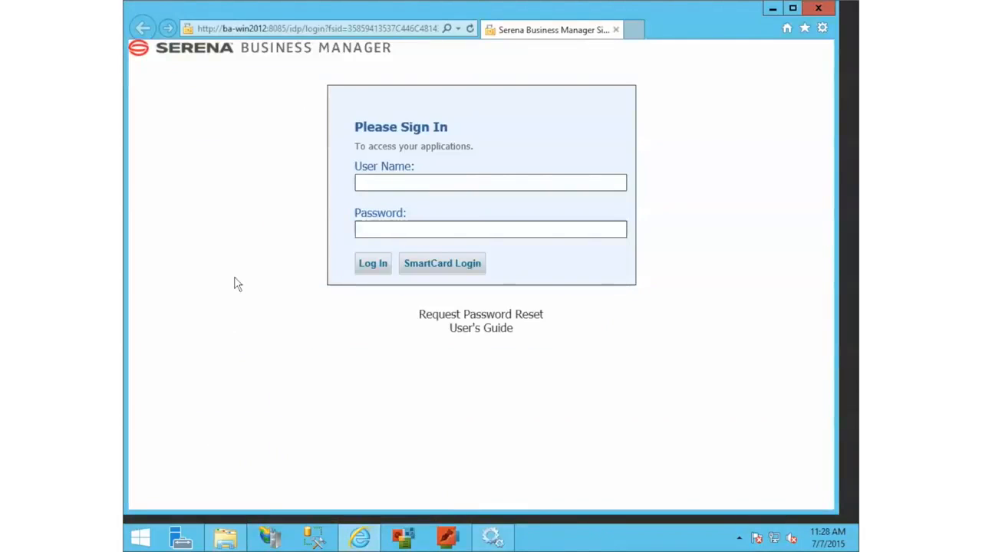
mouse_move(495, 421)
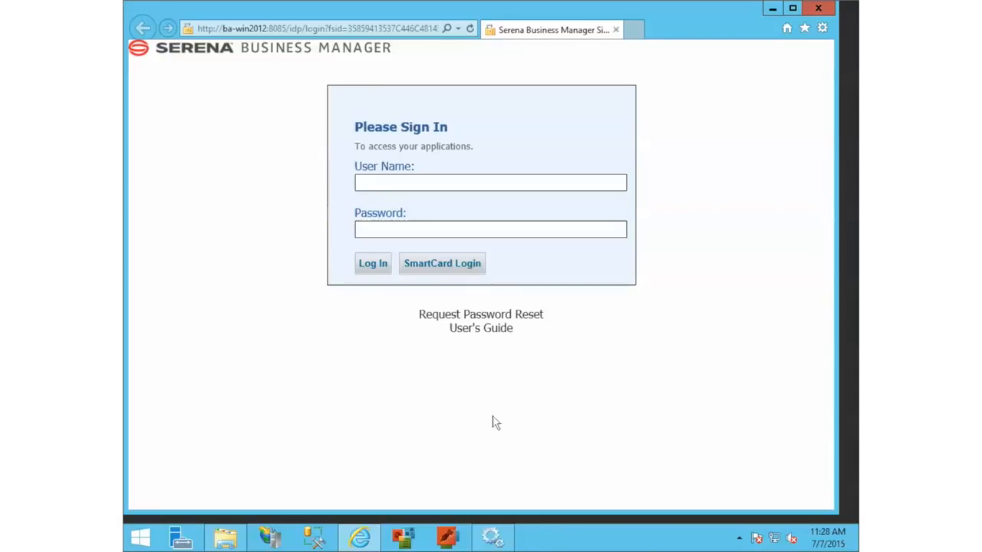
mouse_move(430, 283)
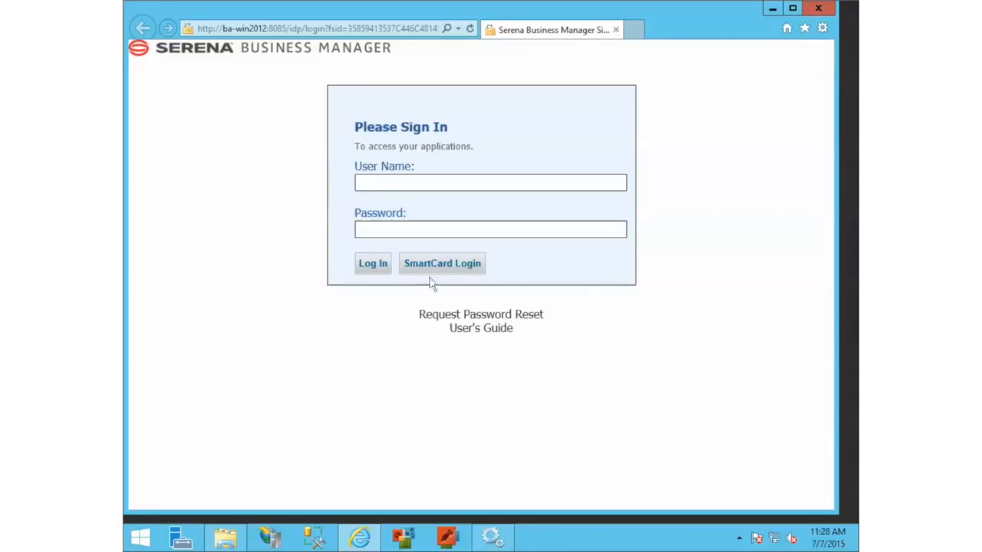
left_click(442, 263)
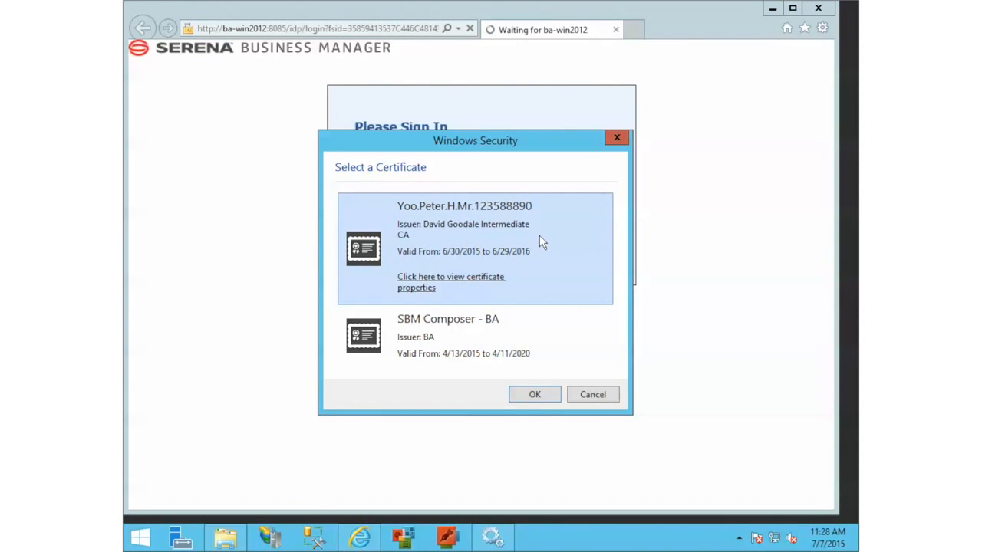
left_click(592, 394)
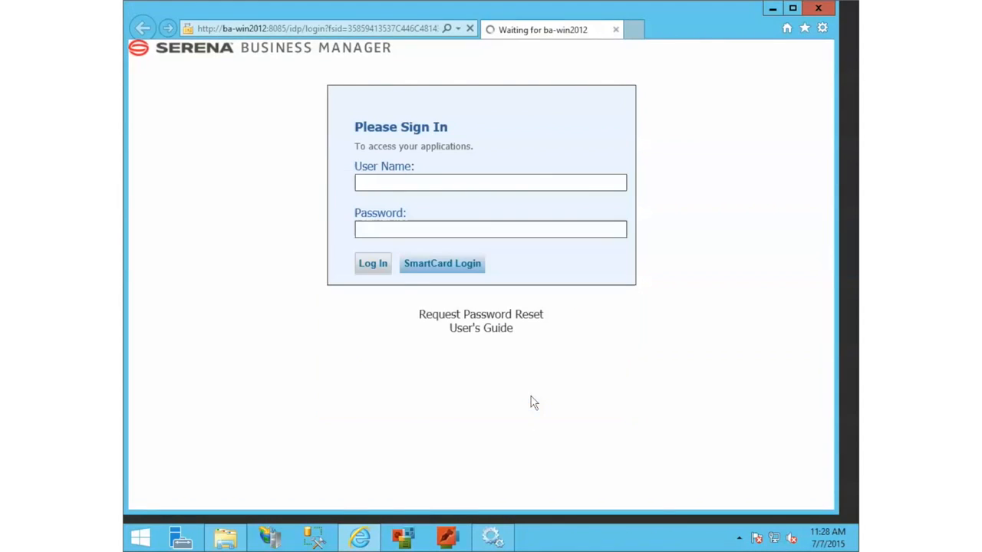
mouse_move(254, 297)
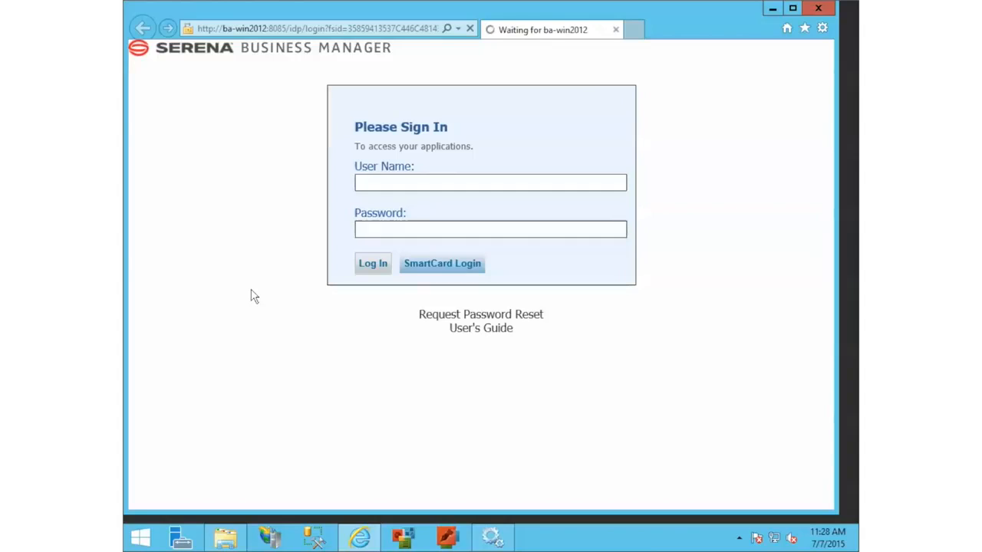
left_click(373, 263)
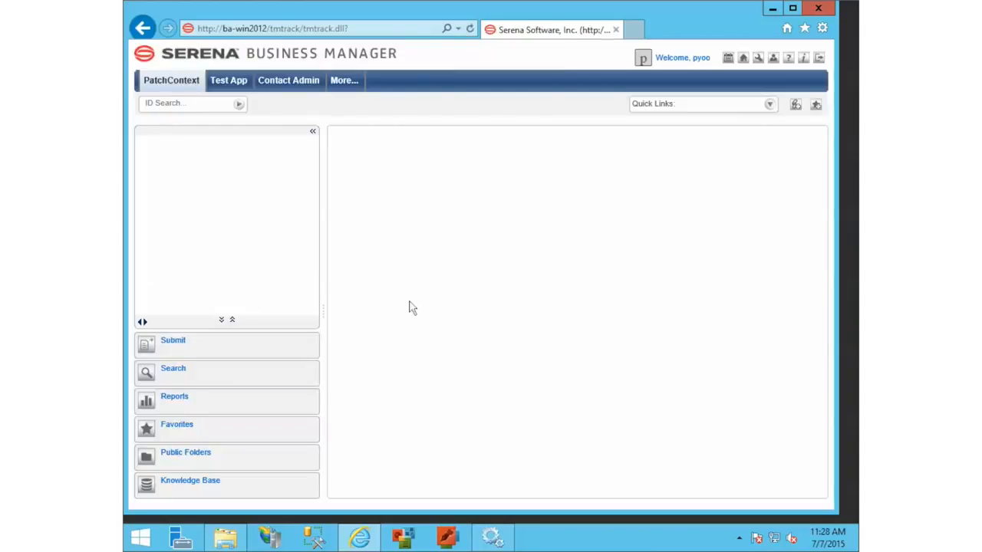
left_click(173, 339)
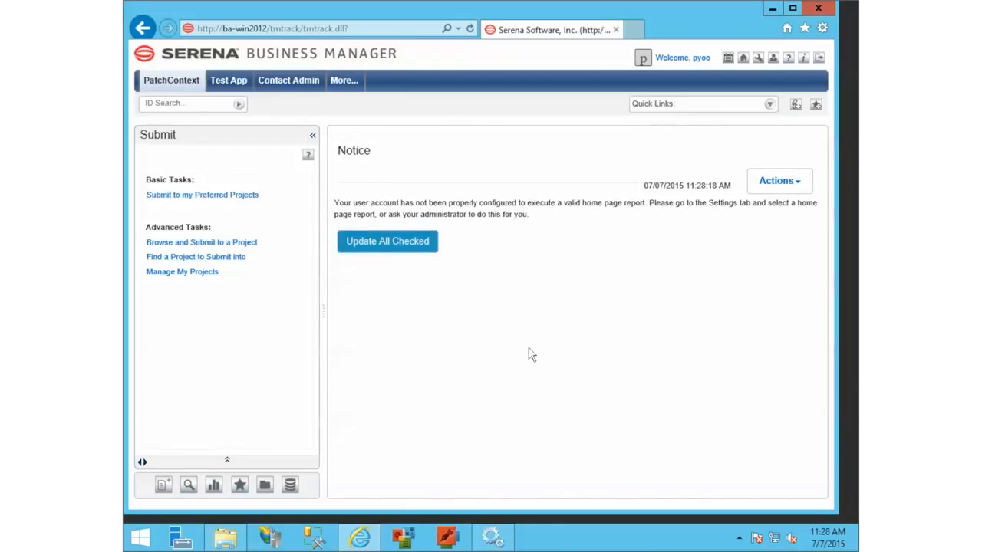
mouse_move(682, 58)
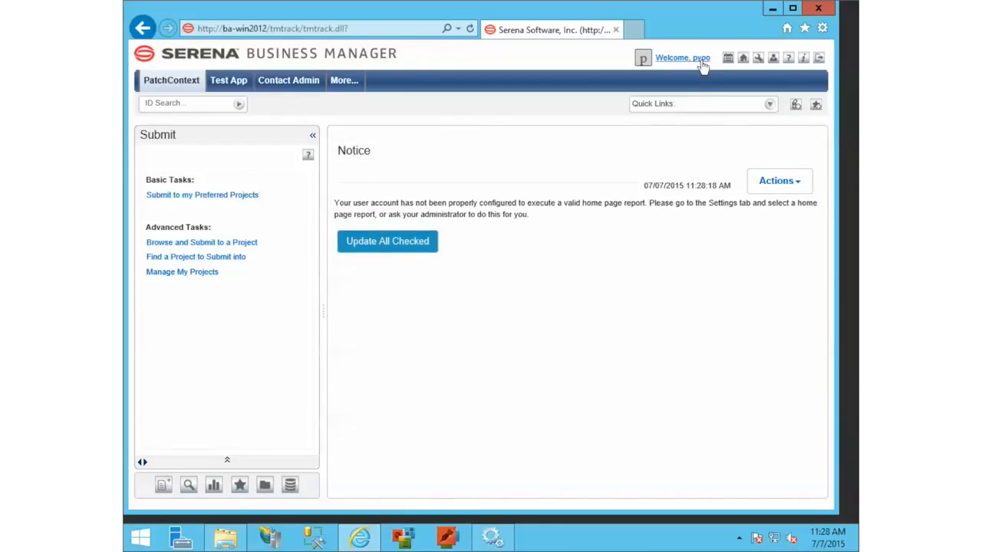
mouse_move(499, 380)
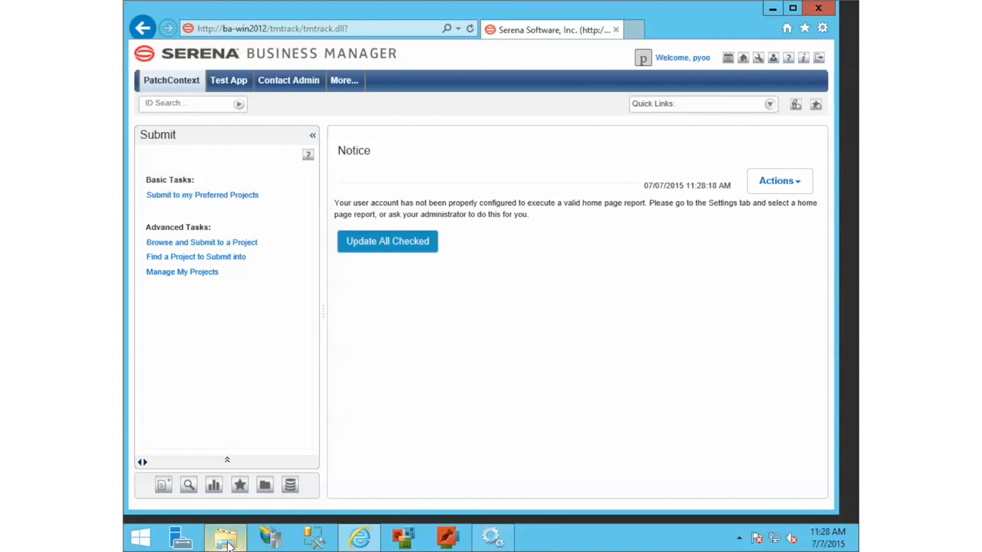
Open sso-idp.log from the SBM log folder and highlight the CN transformation entry
left_click(224, 537)
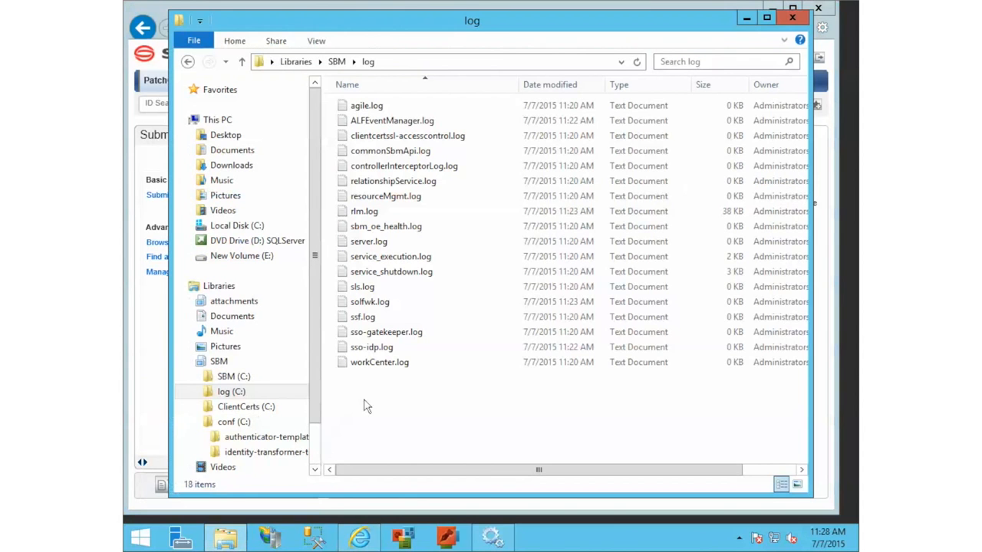
mouse_move(371, 347)
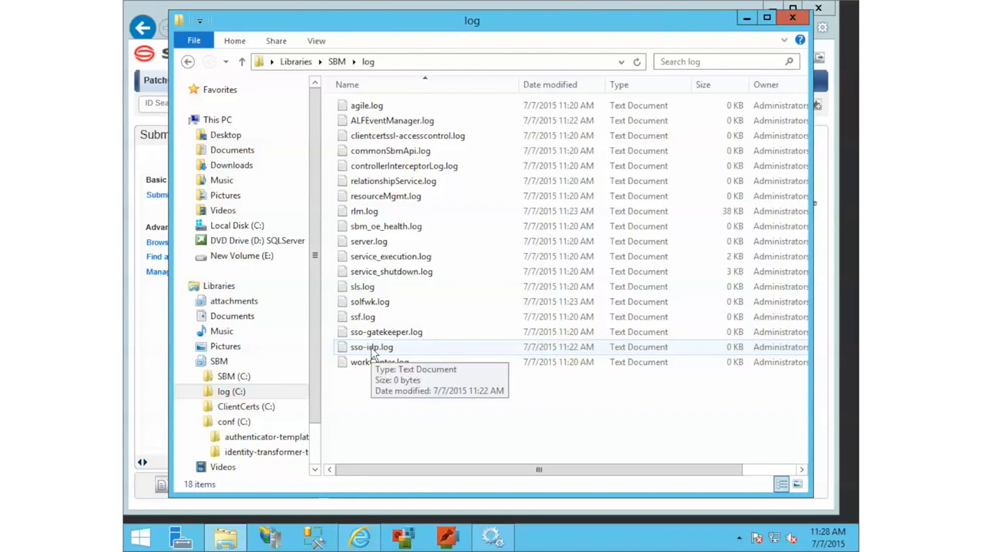
double_click(371, 346)
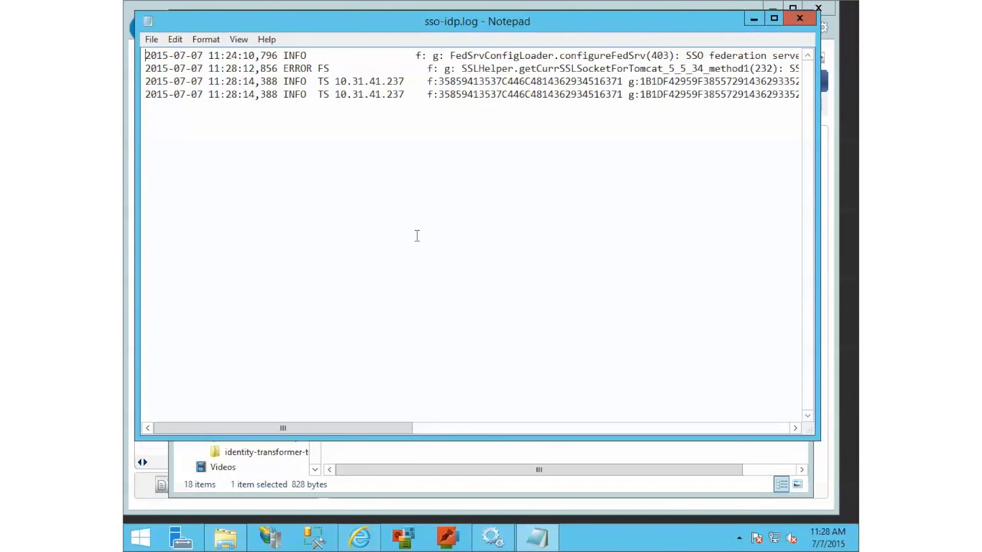
left_click_drag(282, 428, 341, 427)
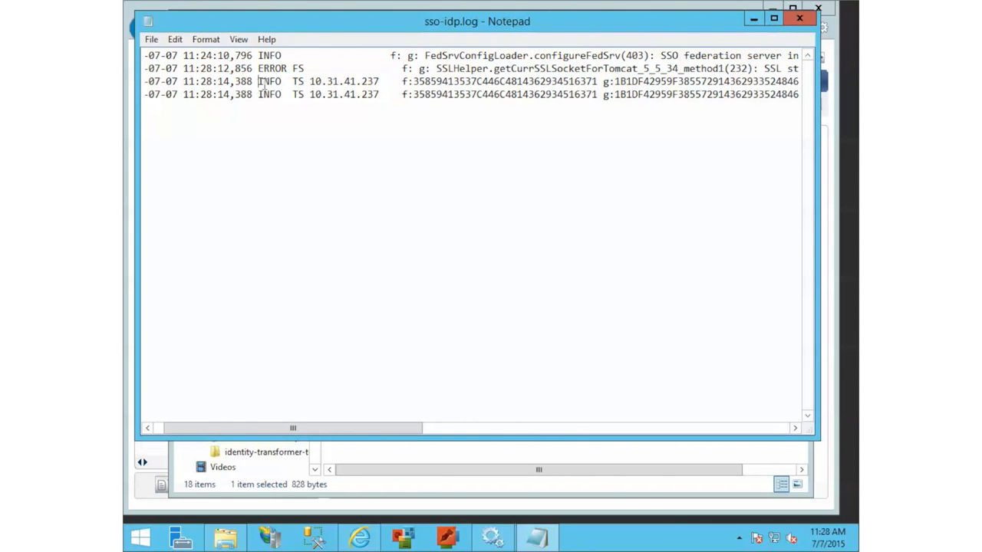
left_click_drag(291, 428, 467, 428)
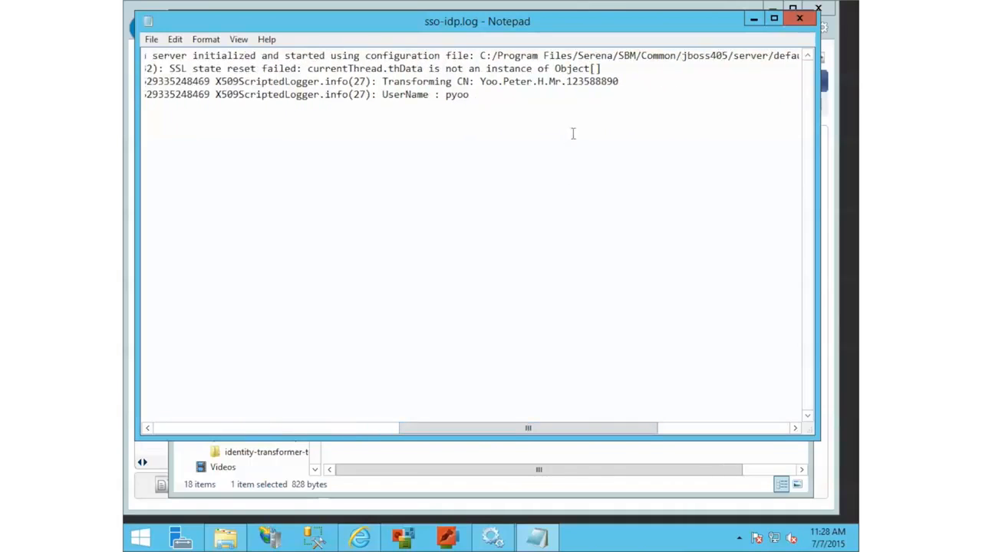
double_click(399, 81)
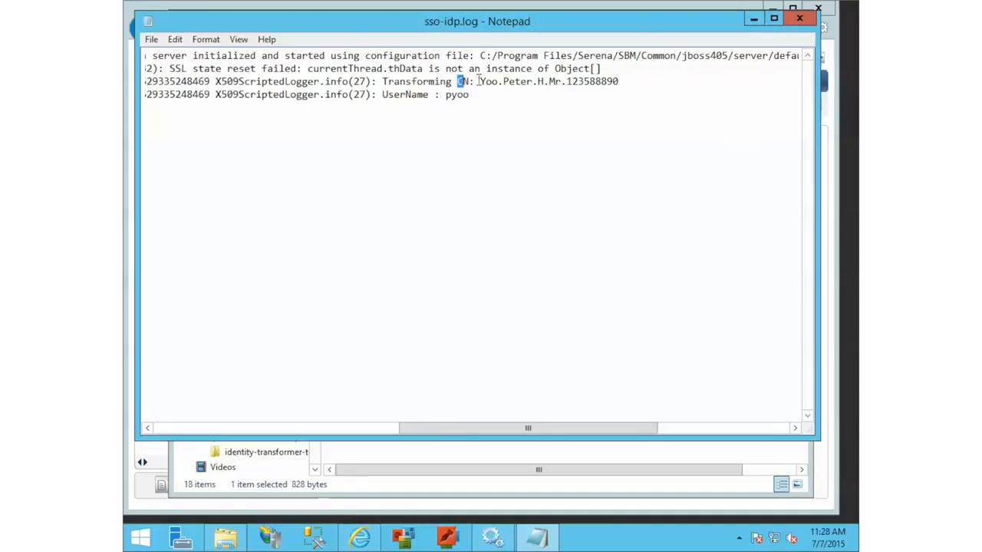
left_click_drag(478, 82, 618, 81)
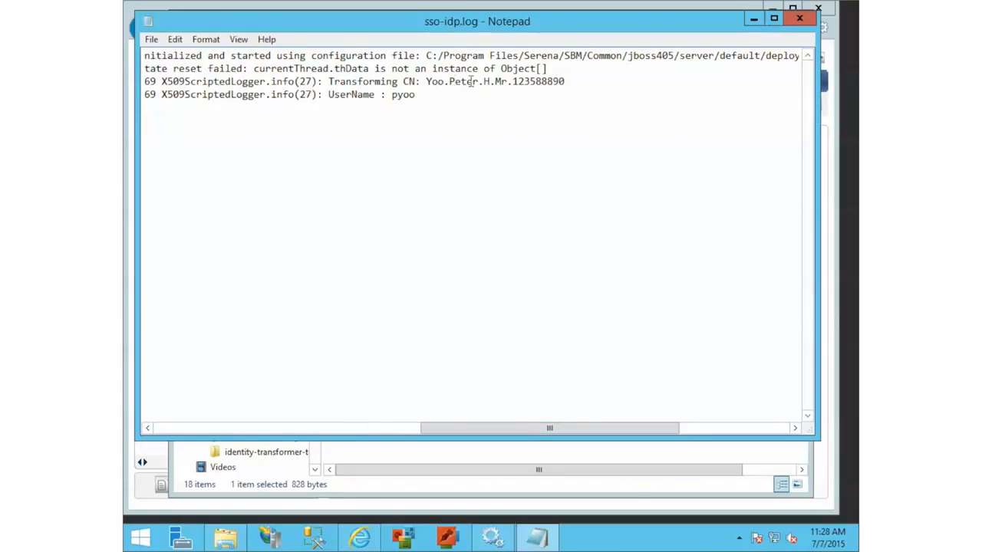
double_click(401, 95)
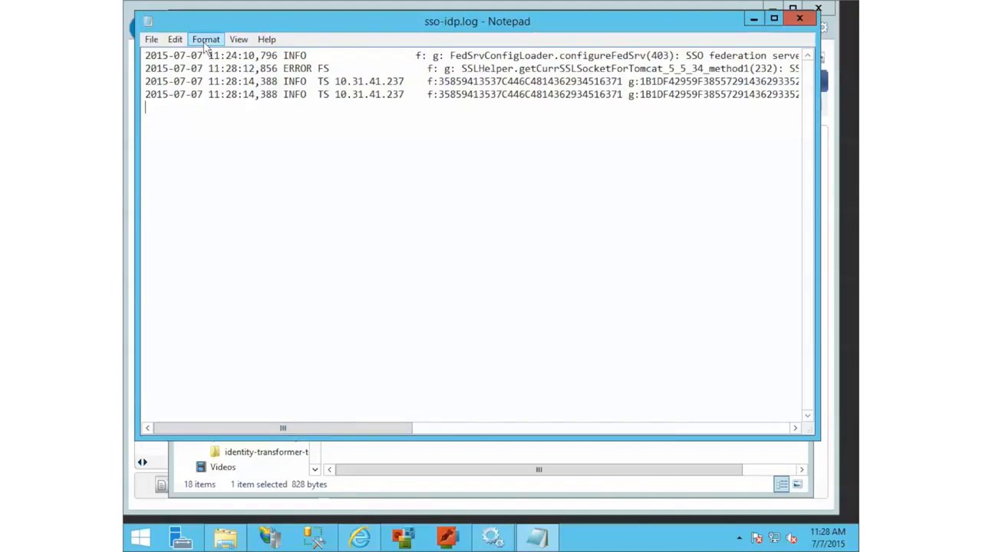
left_click(206, 39)
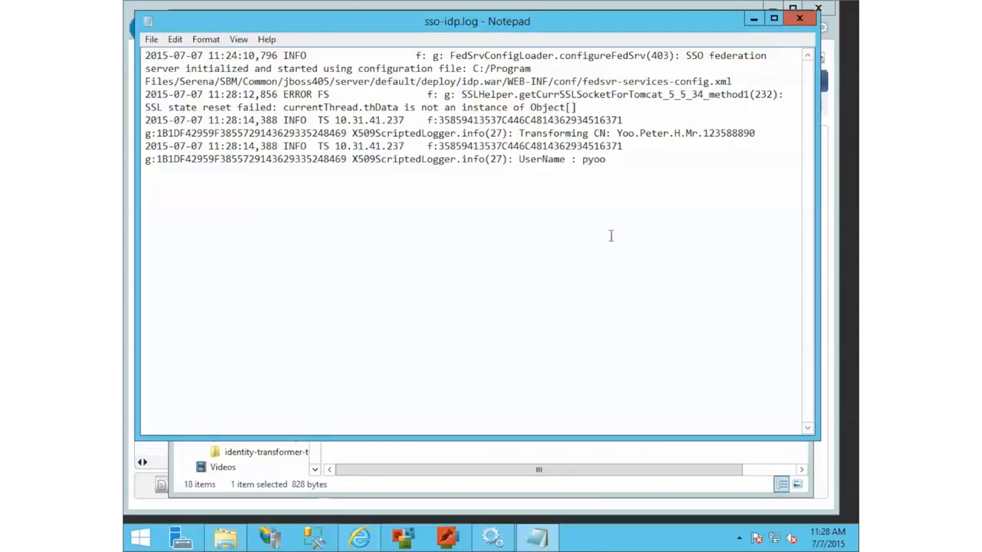
double_click(592, 159)
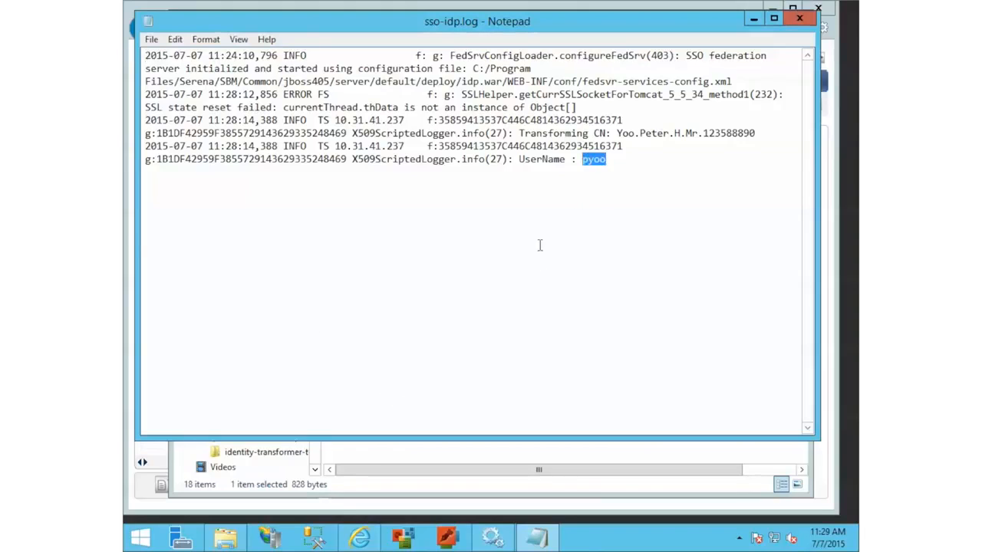
mouse_move(519, 266)
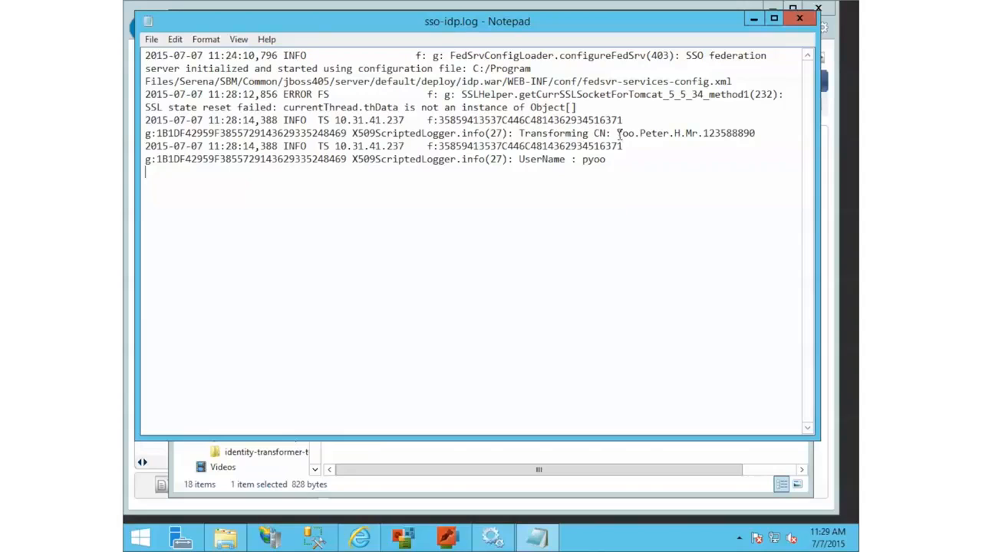
left_click_drag(617, 133, 754, 133)
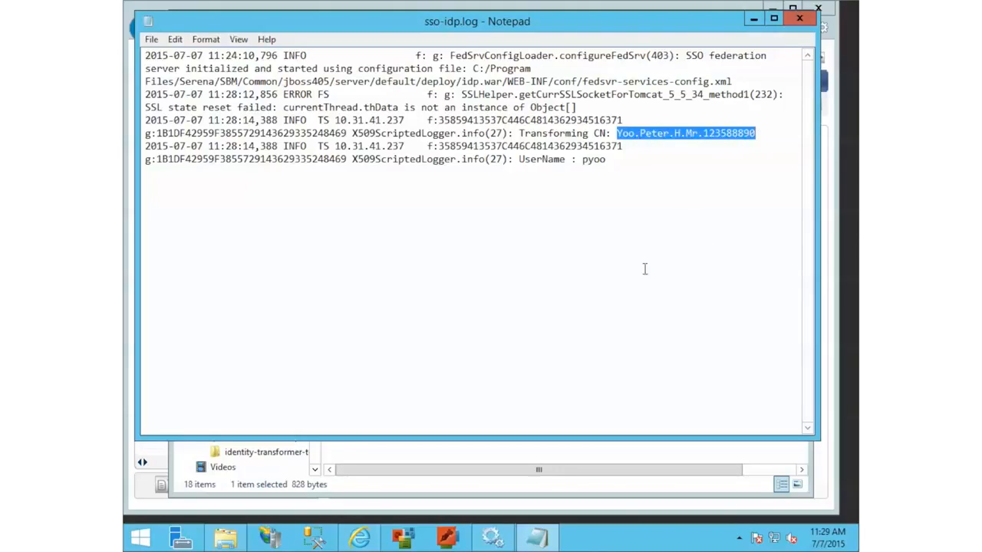
mouse_move(533, 256)
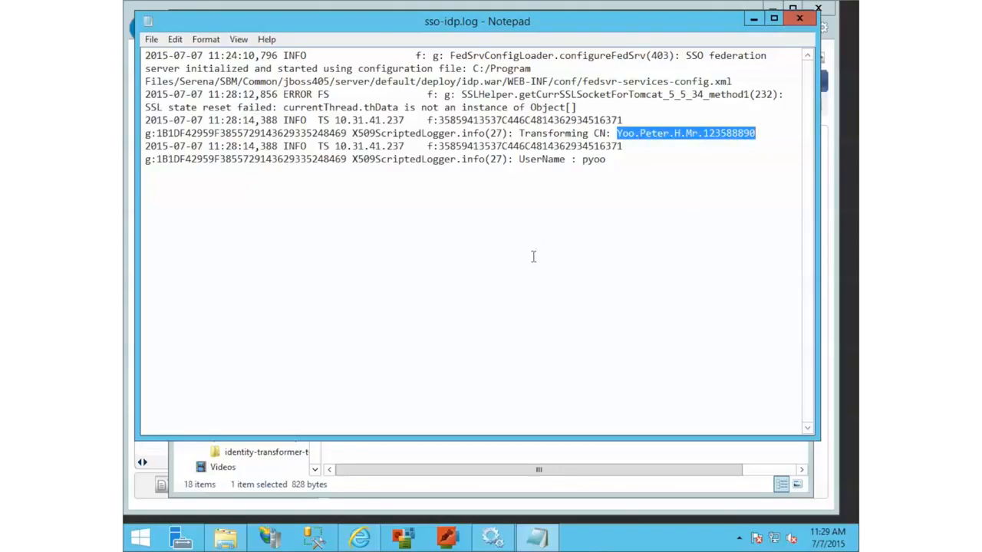
mouse_move(561, 215)
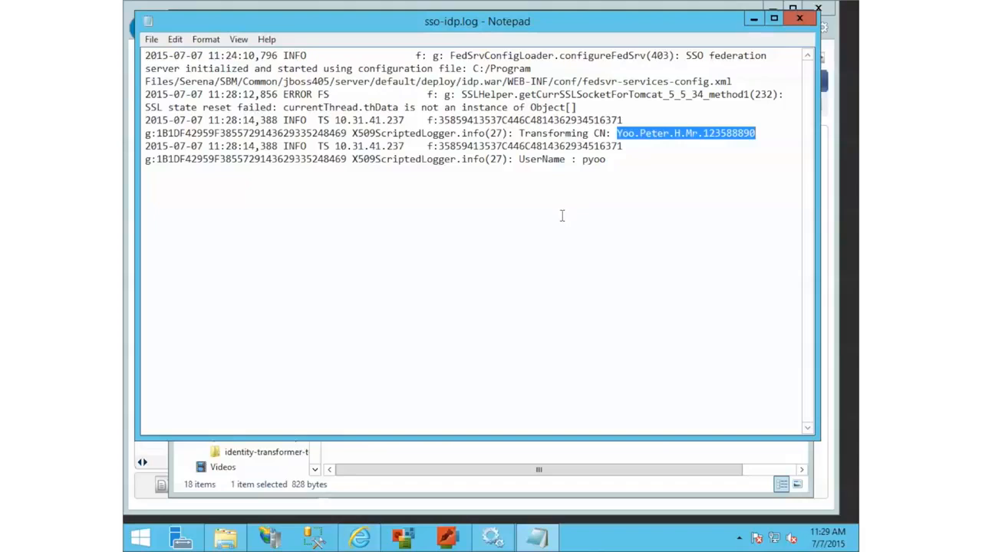
mouse_move(553, 192)
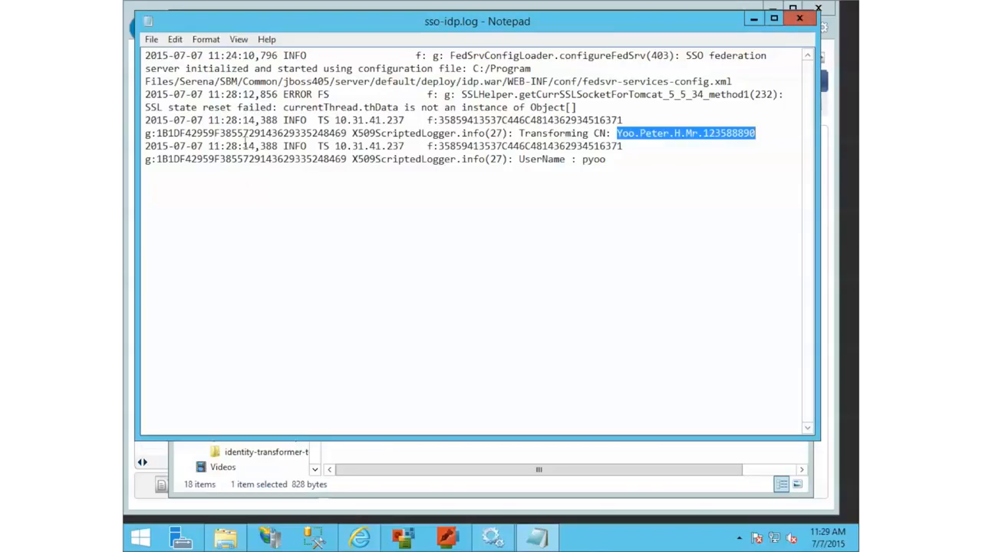
mouse_move(570, 148)
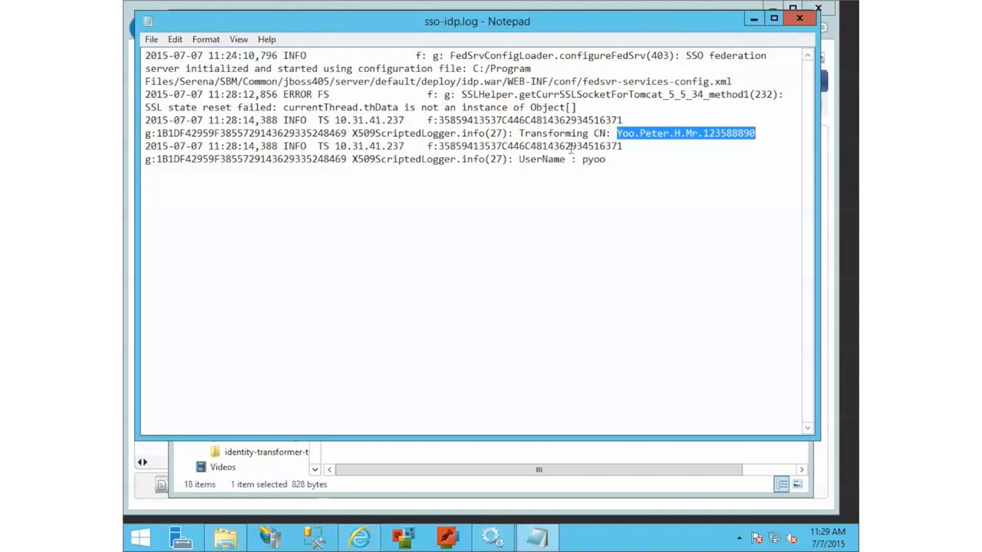
double_click(540, 132)
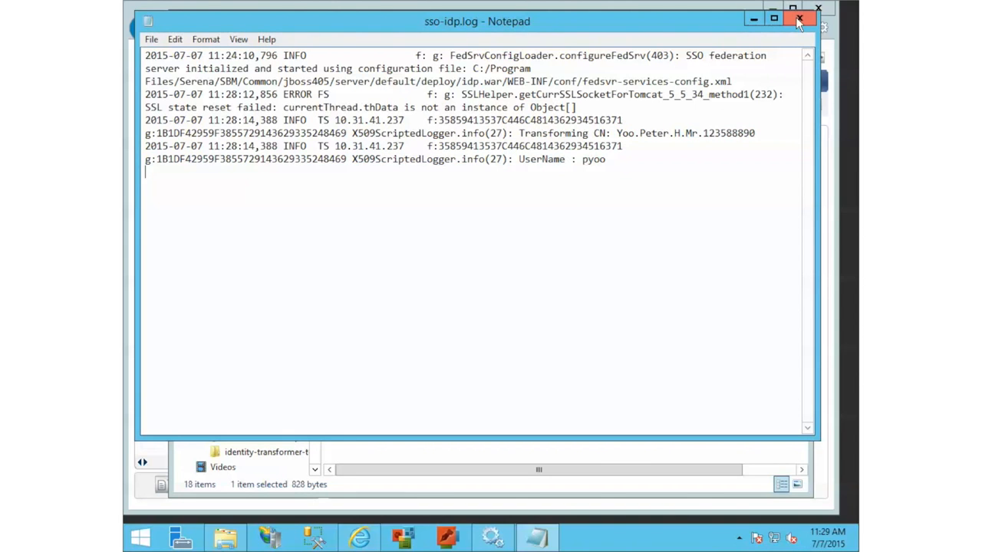
Close sso-idp.log in Notepad
left_click(800, 18)
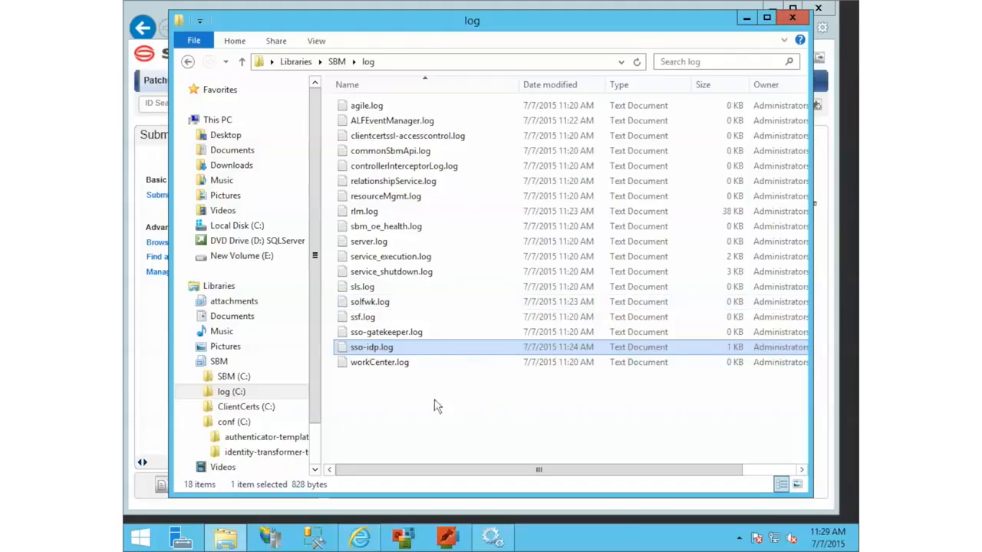
mouse_move(425, 391)
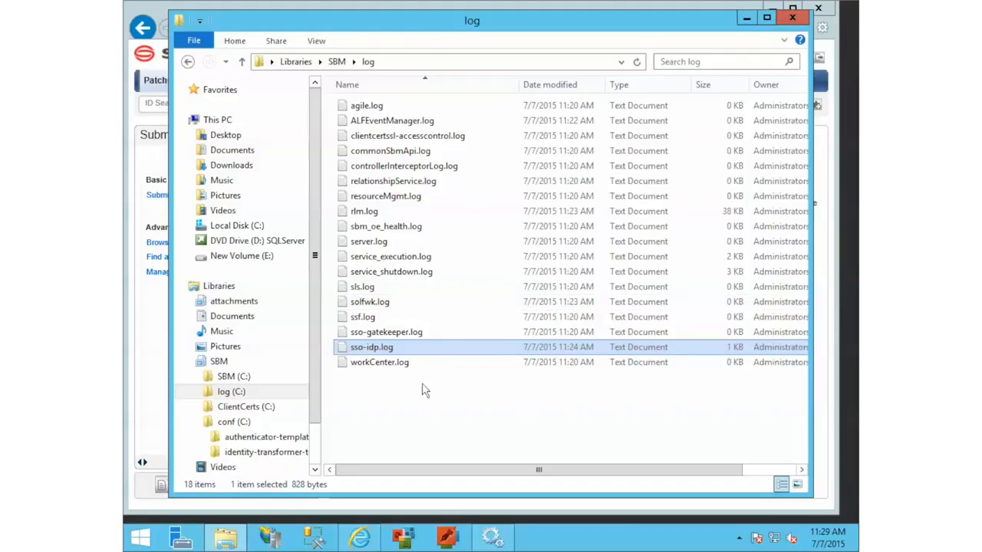
mouse_move(358, 537)
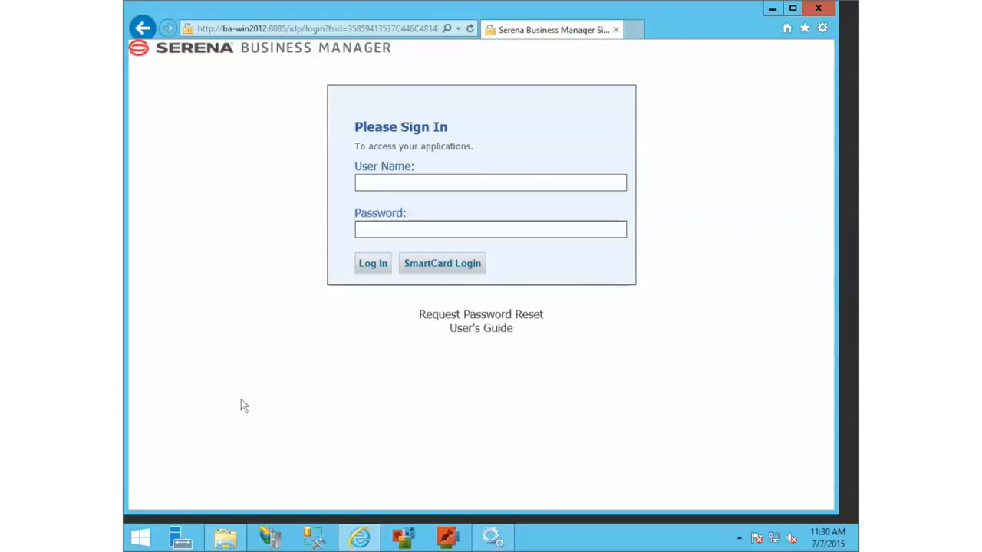
mouse_move(361, 420)
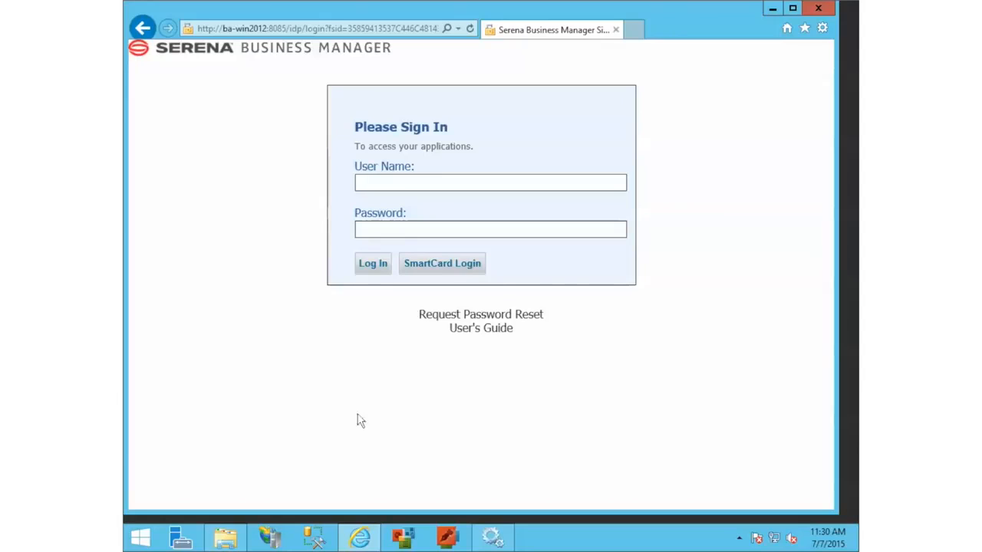
mouse_move(342, 425)
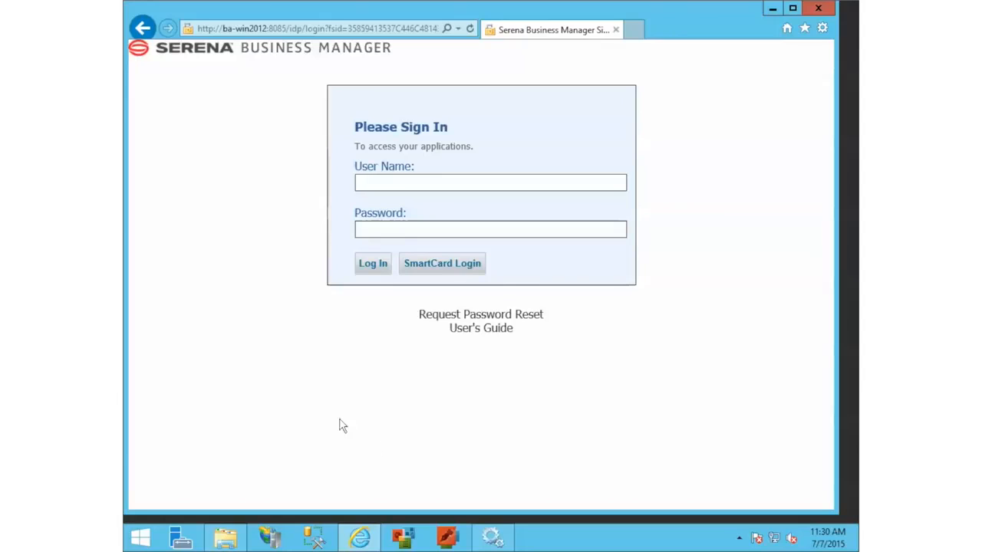